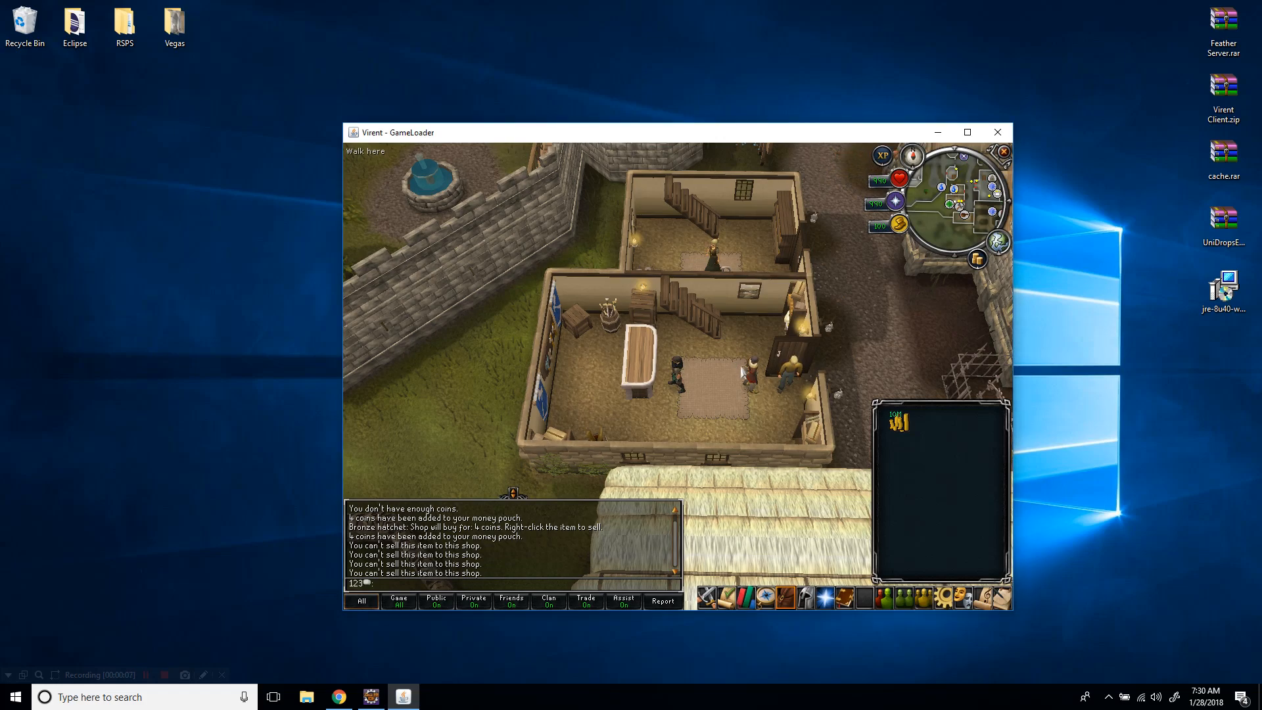
Trade with Bob in the game client to review the items his shop sells, then close it.
right_click(680, 367)
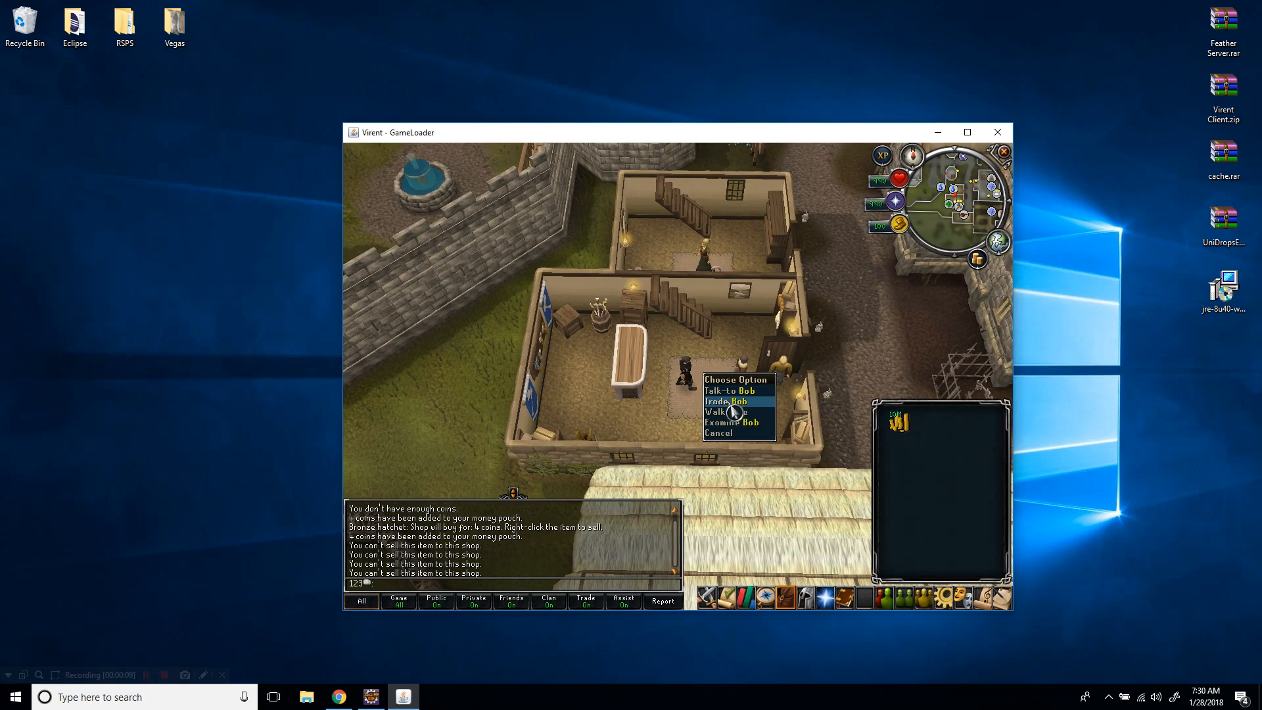
left_click(727, 401)
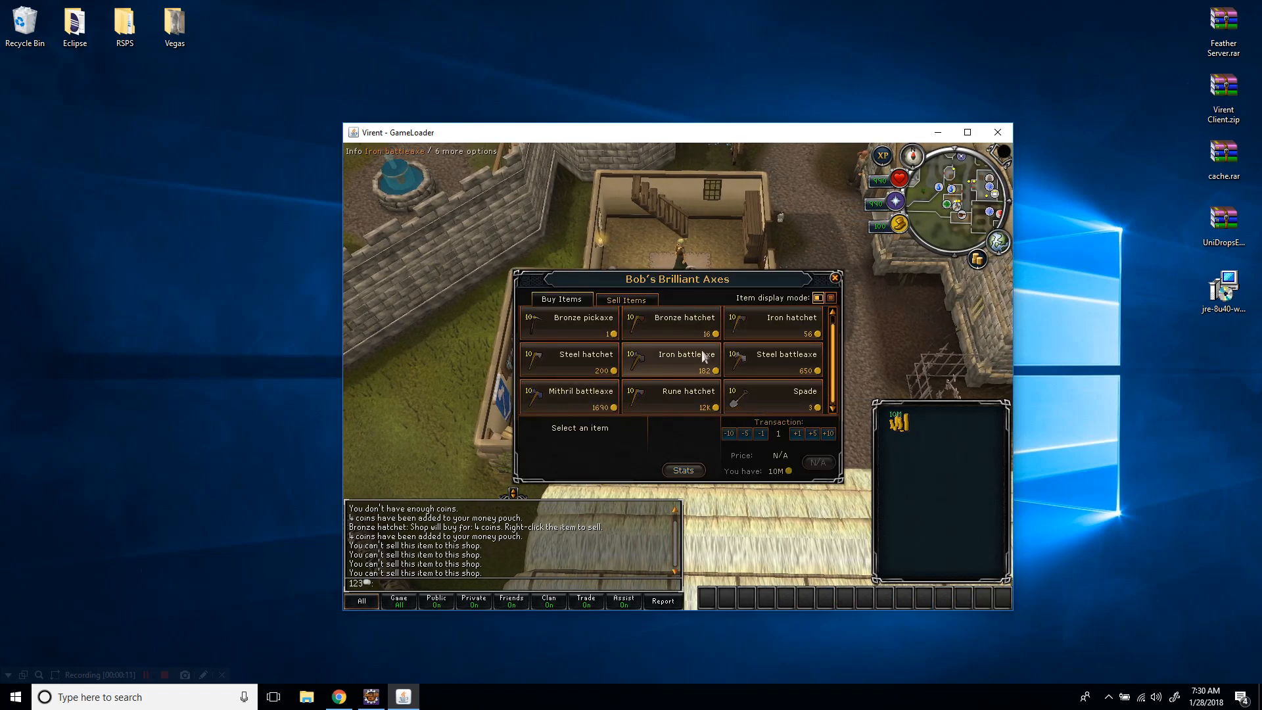
right_click(685, 322)
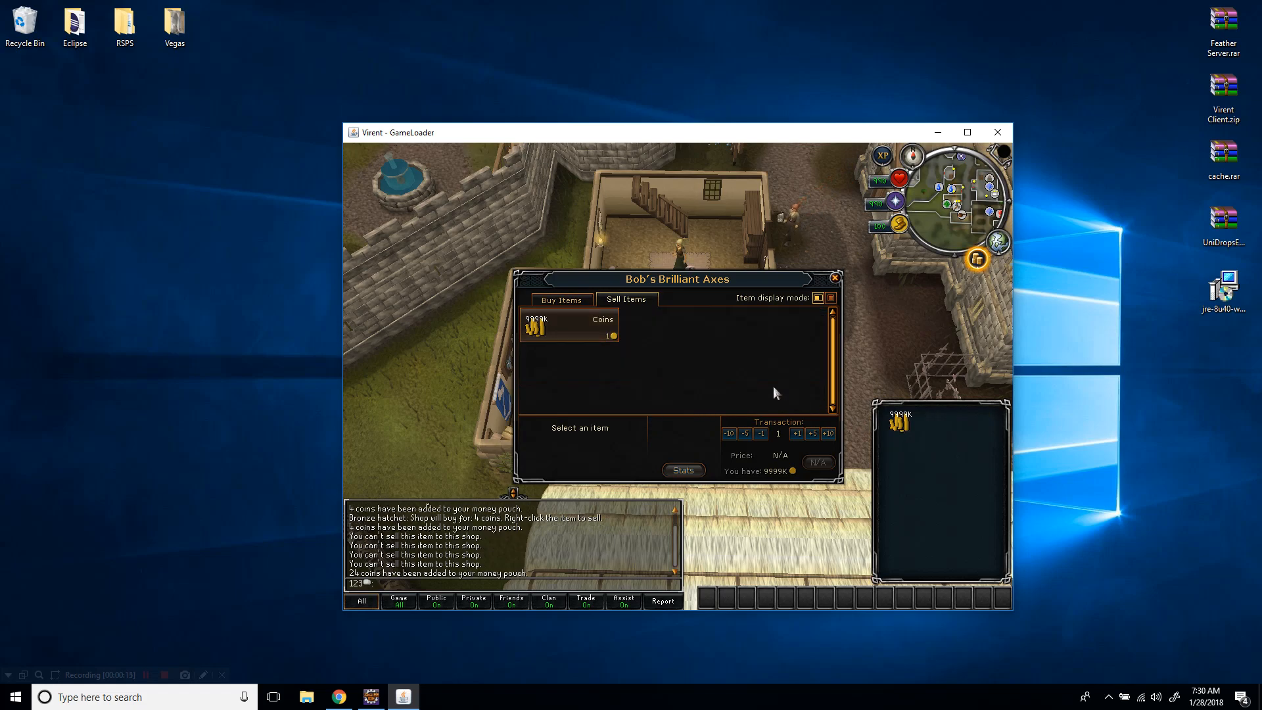
left_click(561, 298)
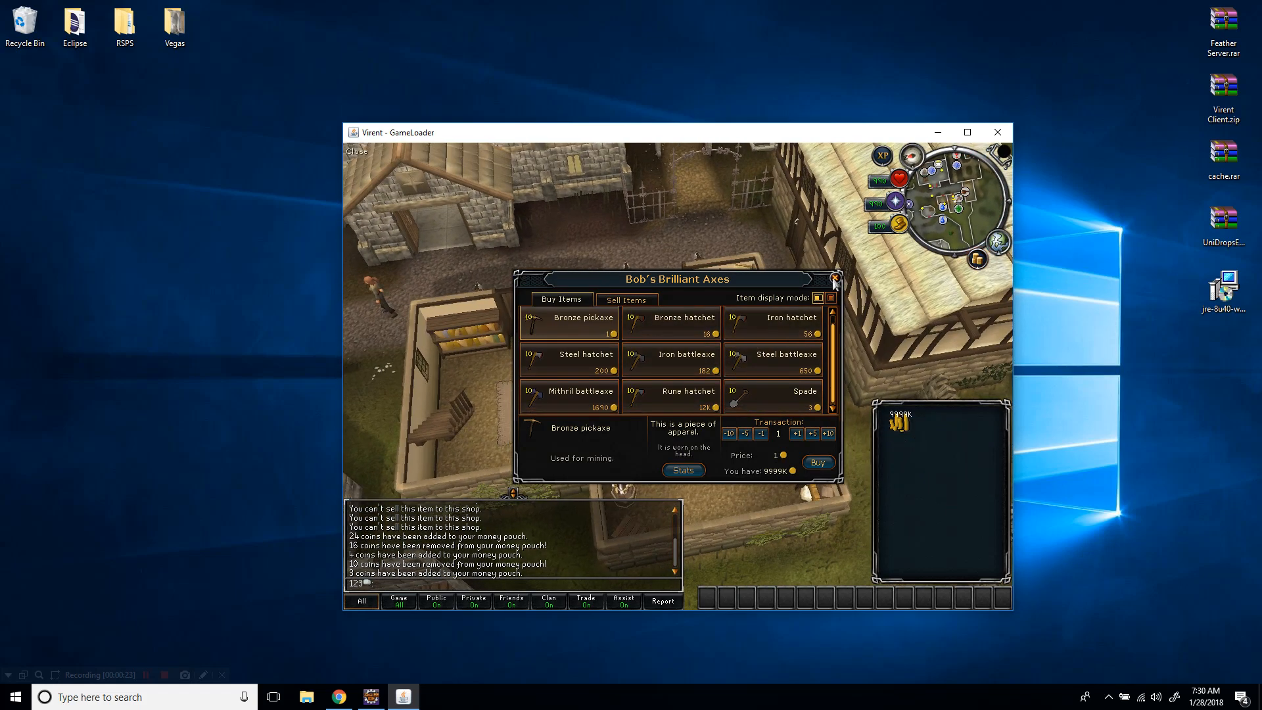
left_click(835, 278)
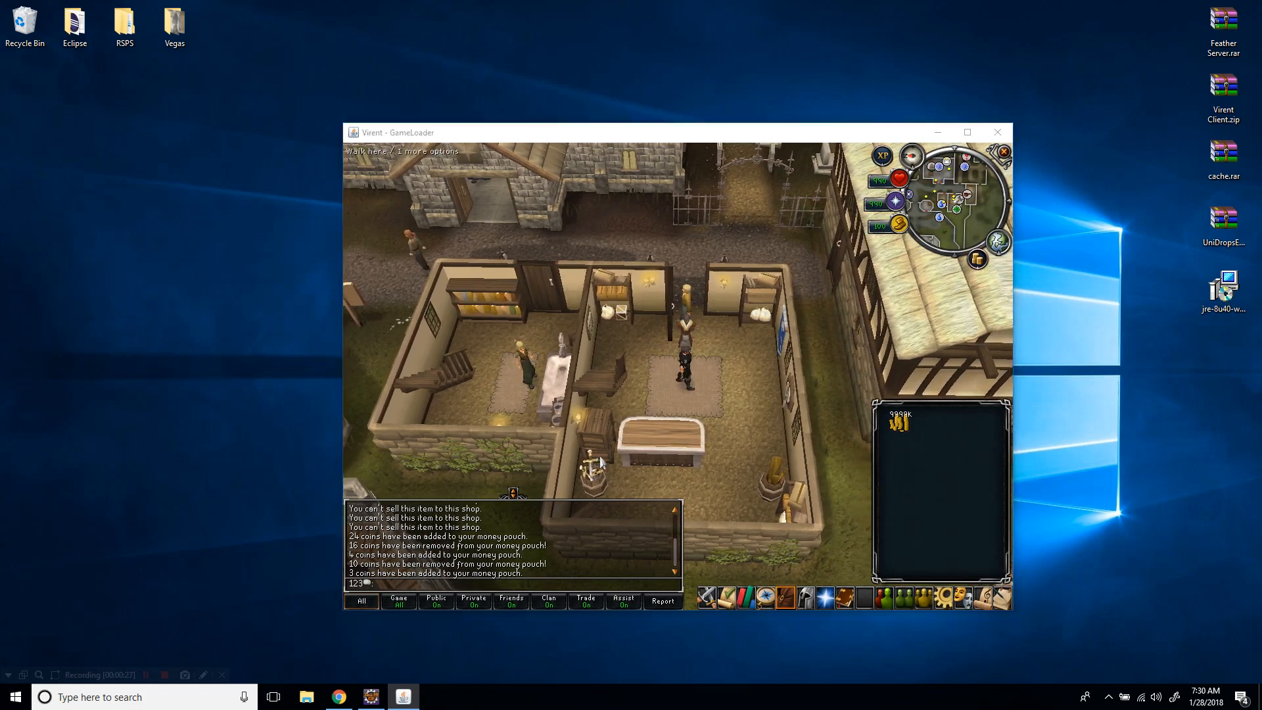
Open unpackedShops.txt from Feather Server > data > items in the Navigator.
left_click(371, 697)
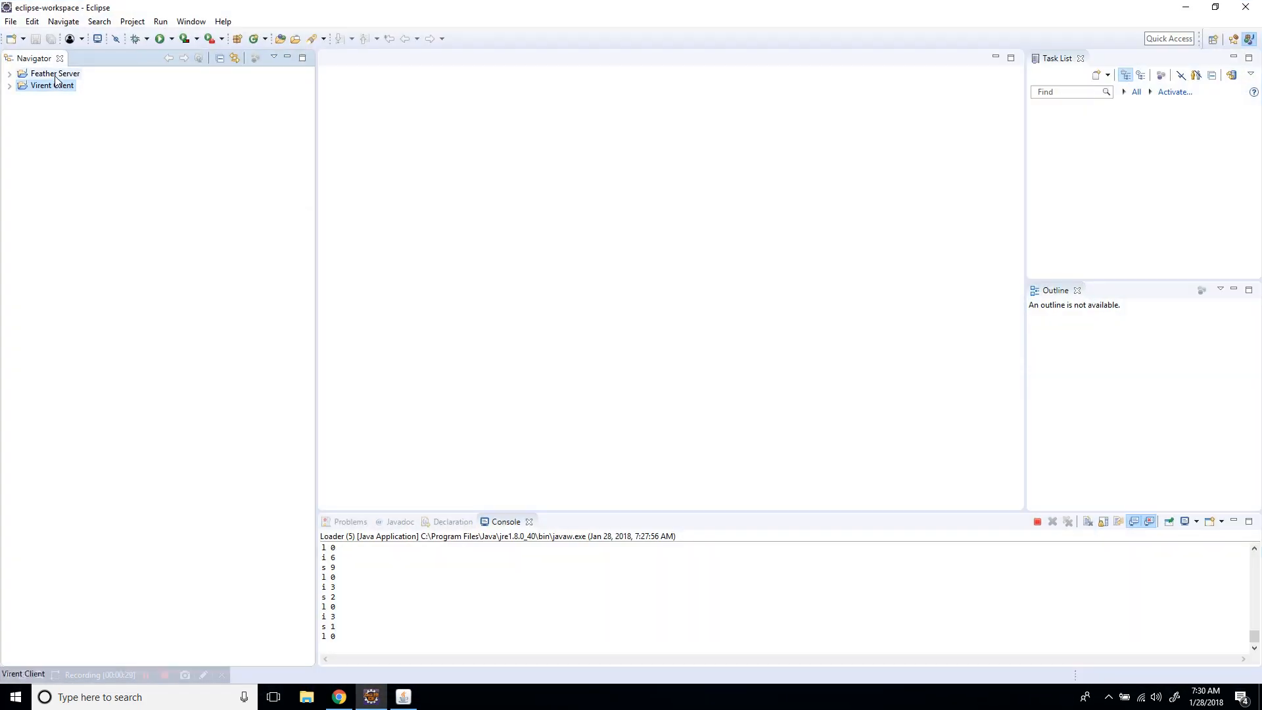
left_click(8, 73)
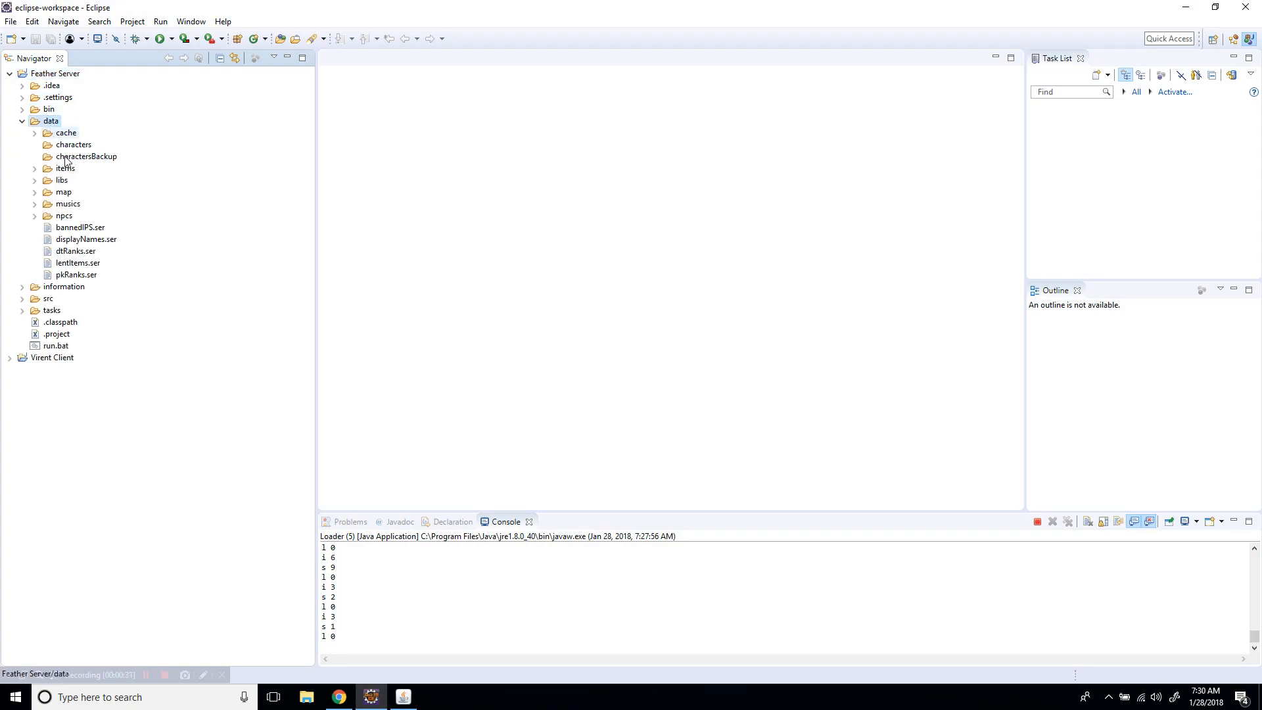
left_click(66, 168)
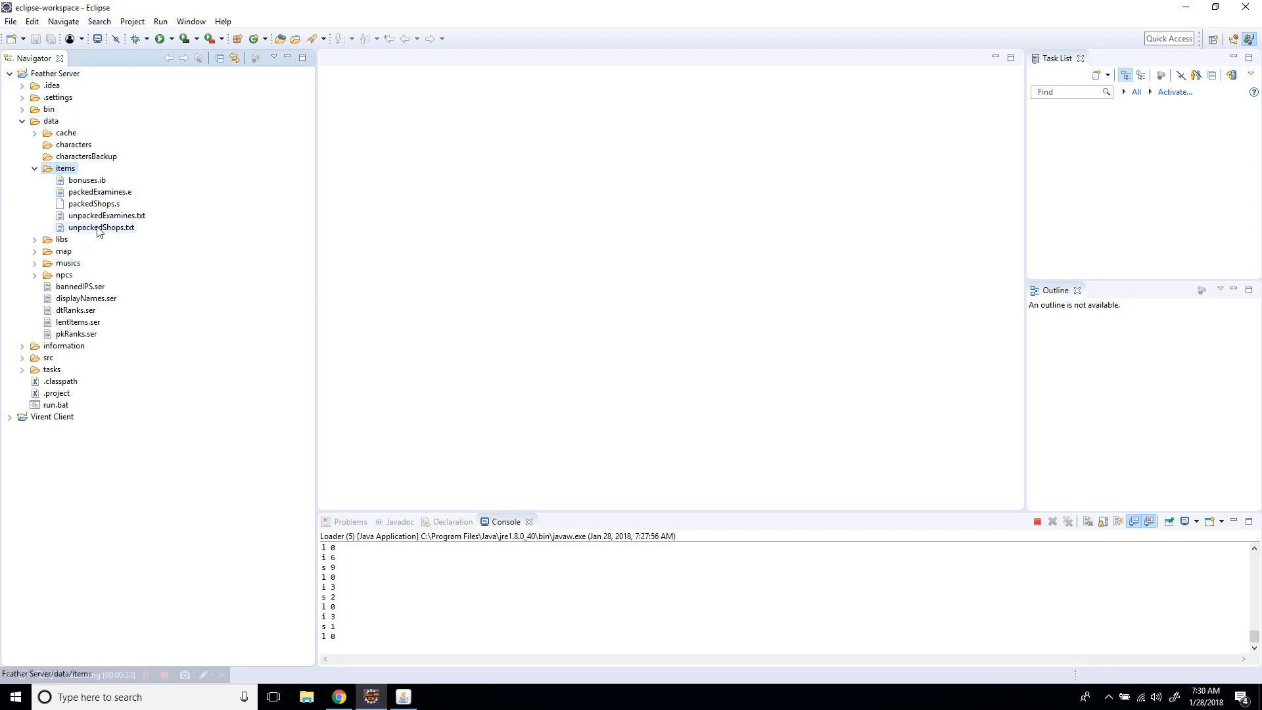
double_click(100, 228)
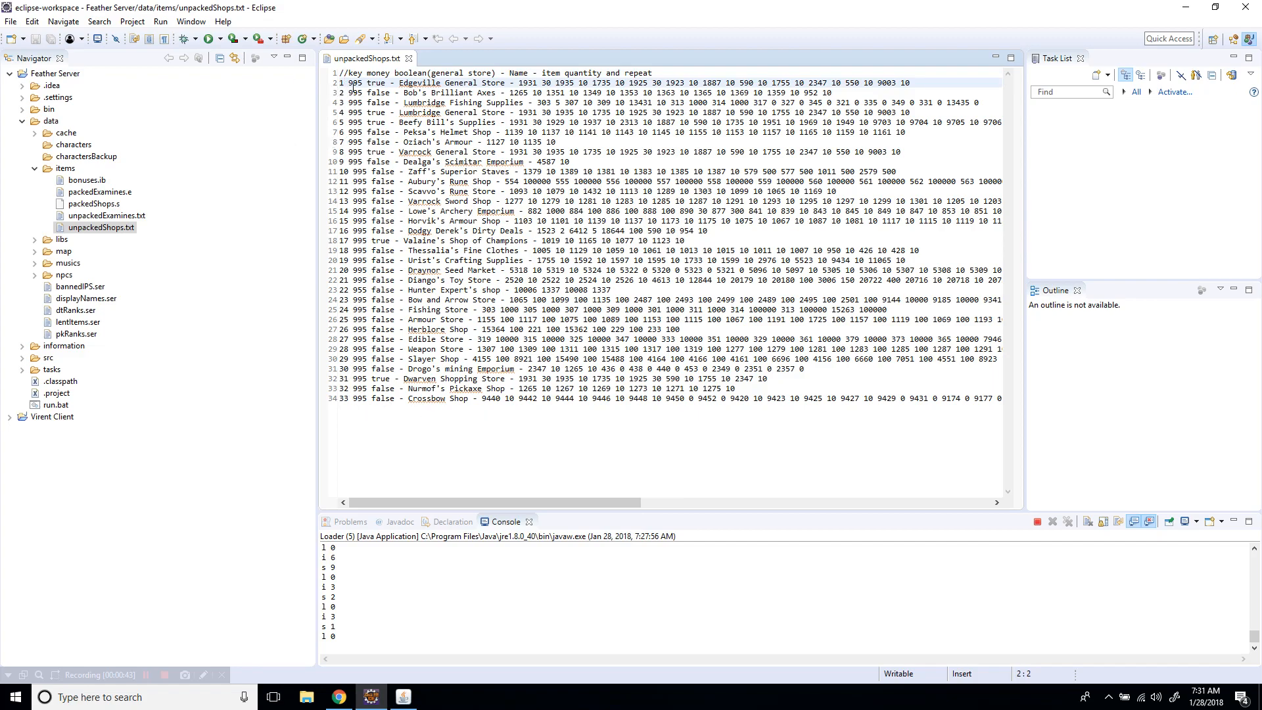
left_click(368, 92)
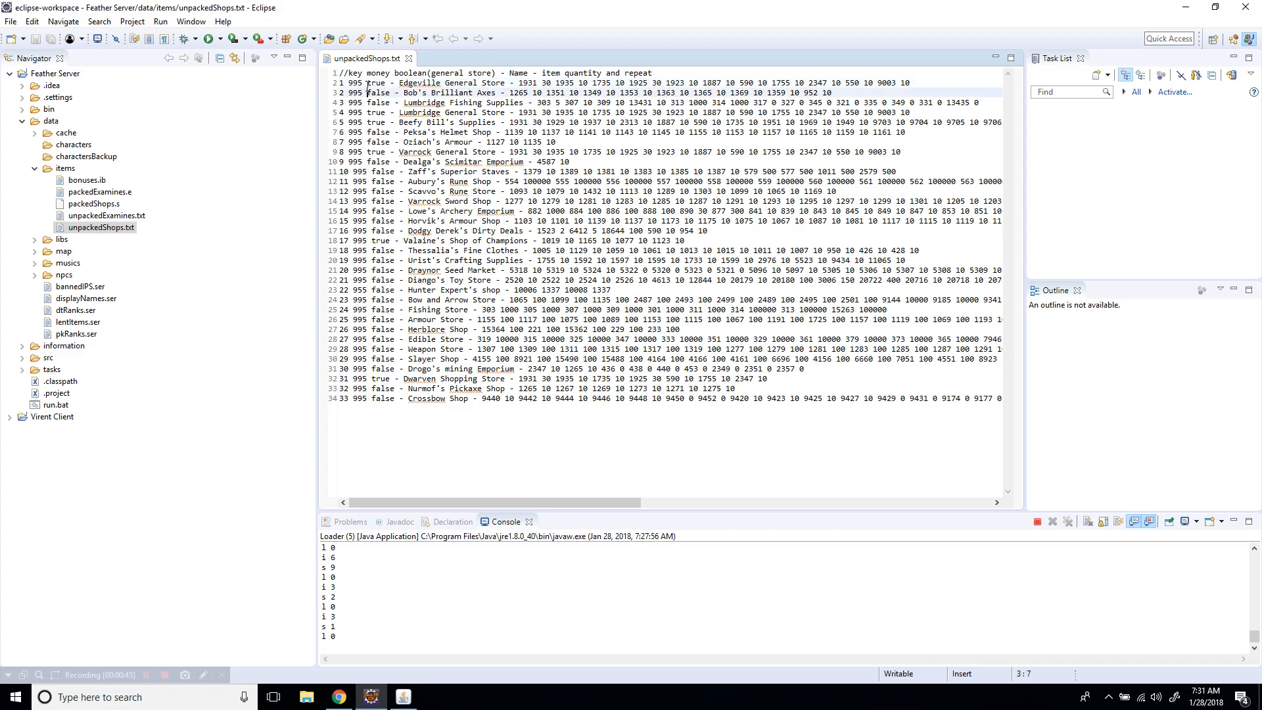
left_click(360, 82)
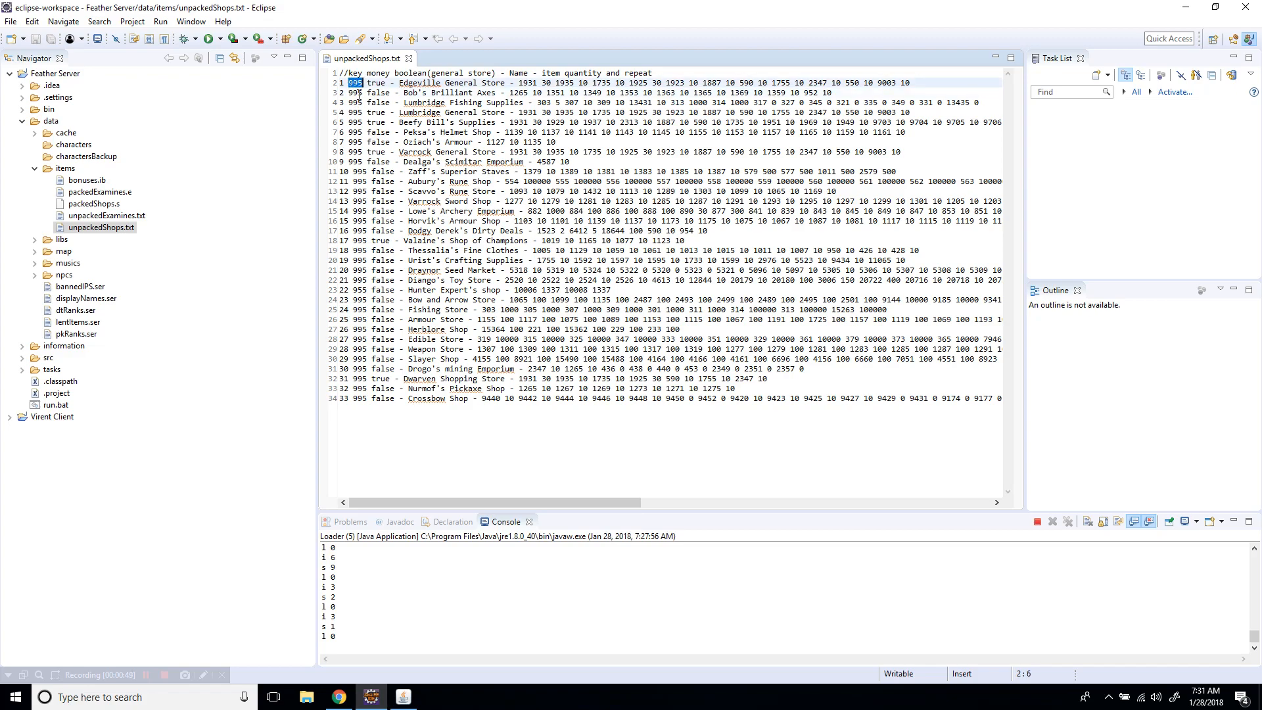
left_click(370, 72)
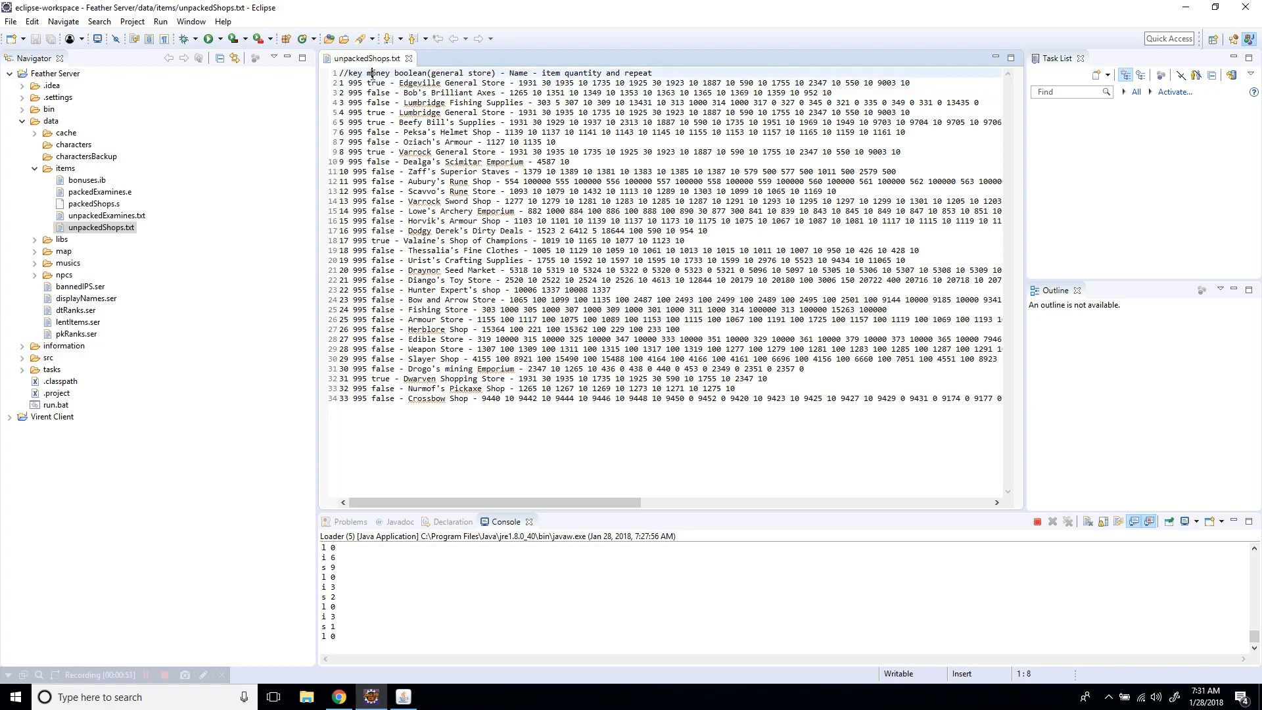
left_click(376, 81)
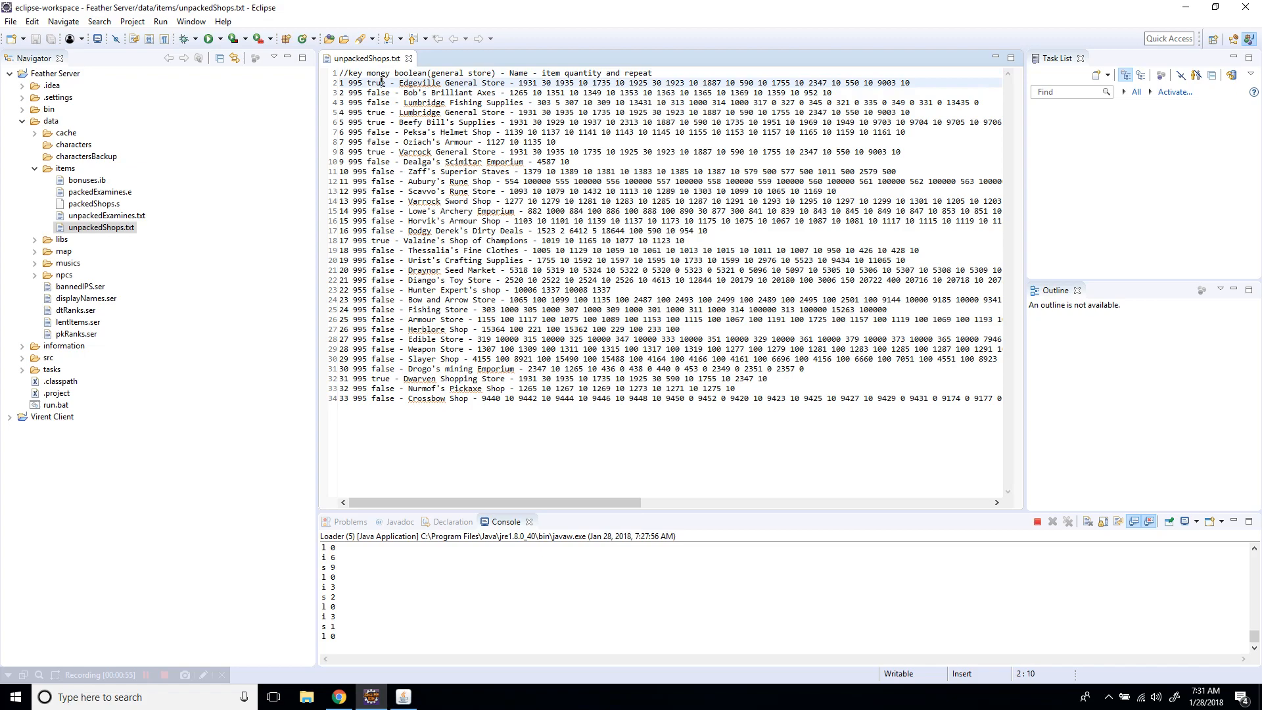
double_click(377, 92)
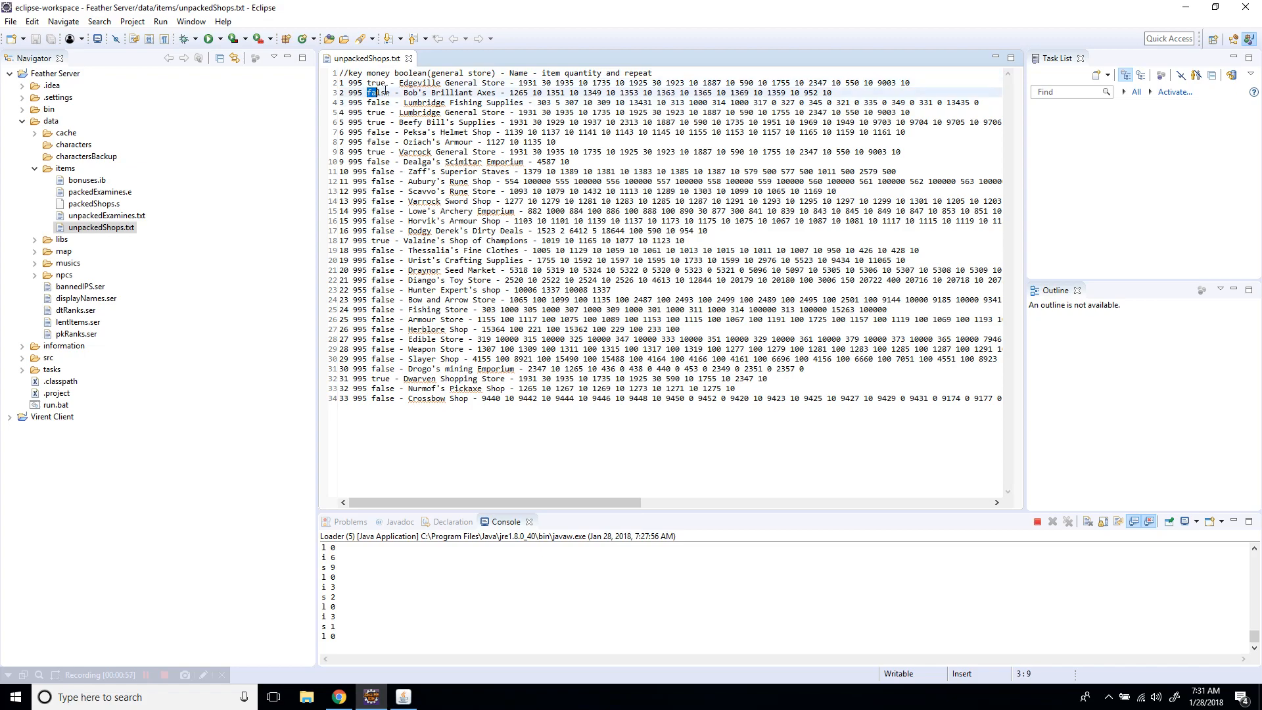
left_click(387, 81)
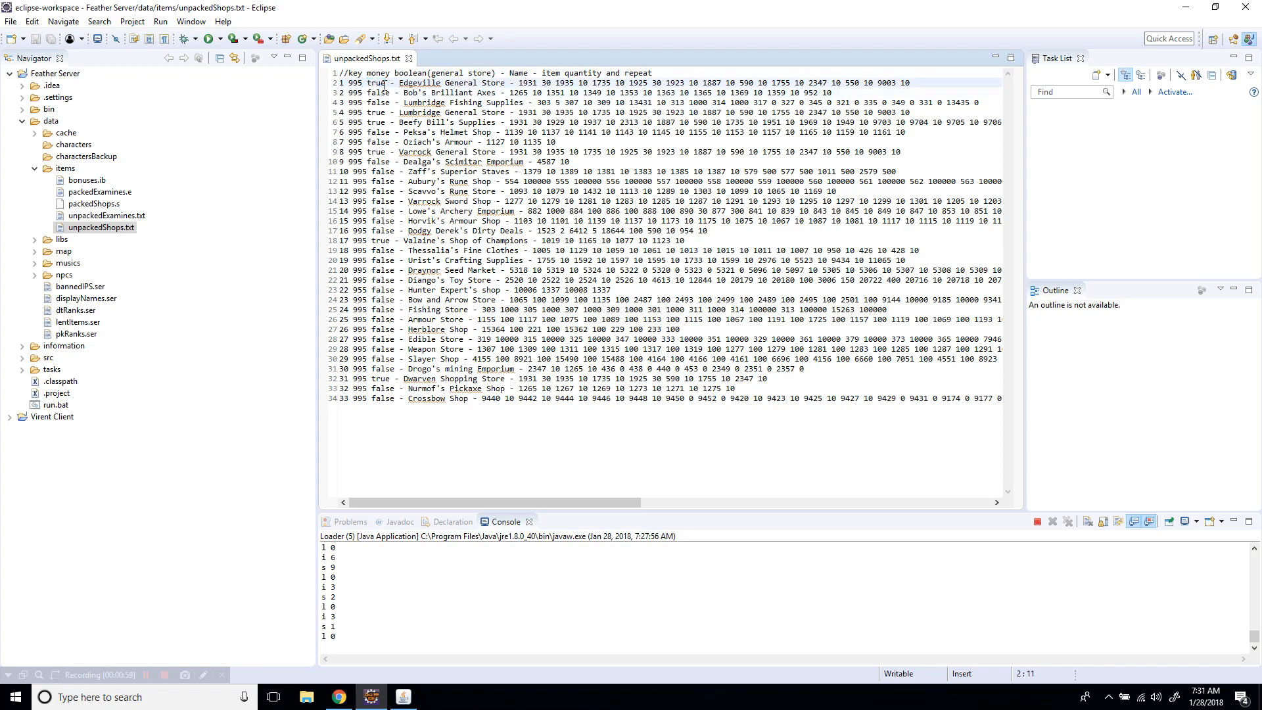
double_click(450, 82)
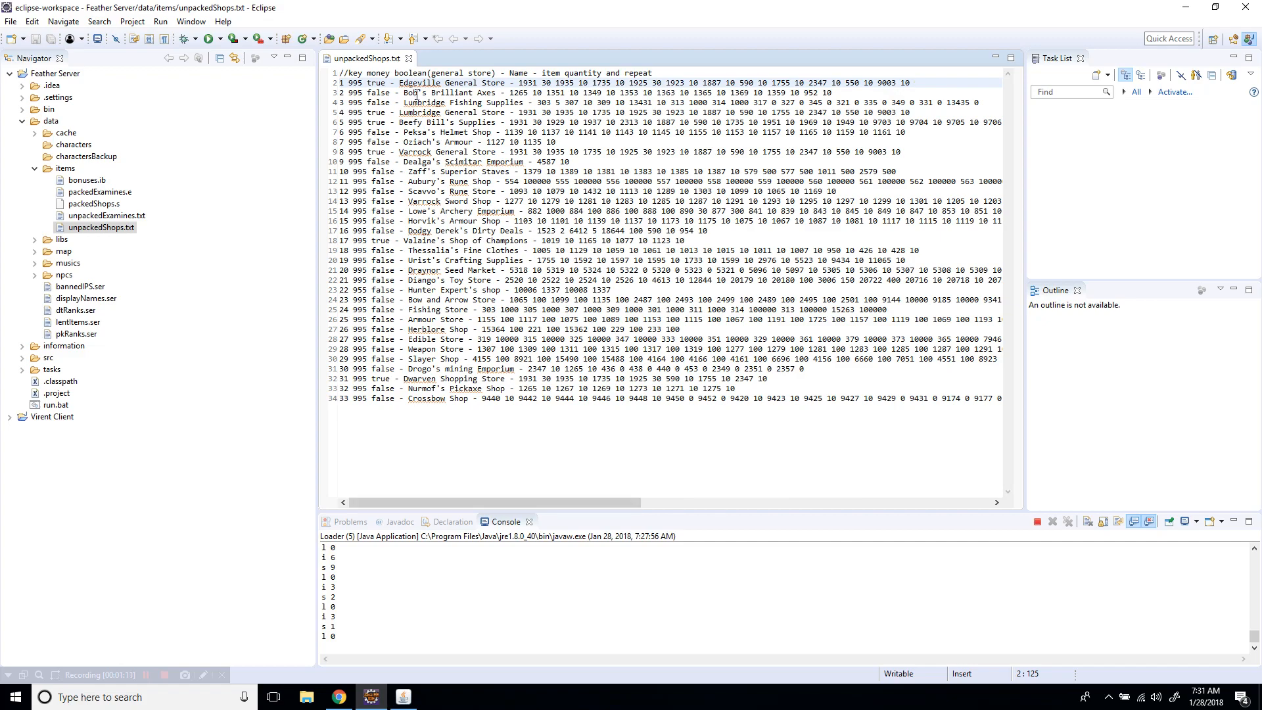
Append item-quantity pairs 4151 10, 11694 10 and 14484 10 to Bob's shop line.
left_click(975, 103)
type(" 4151")
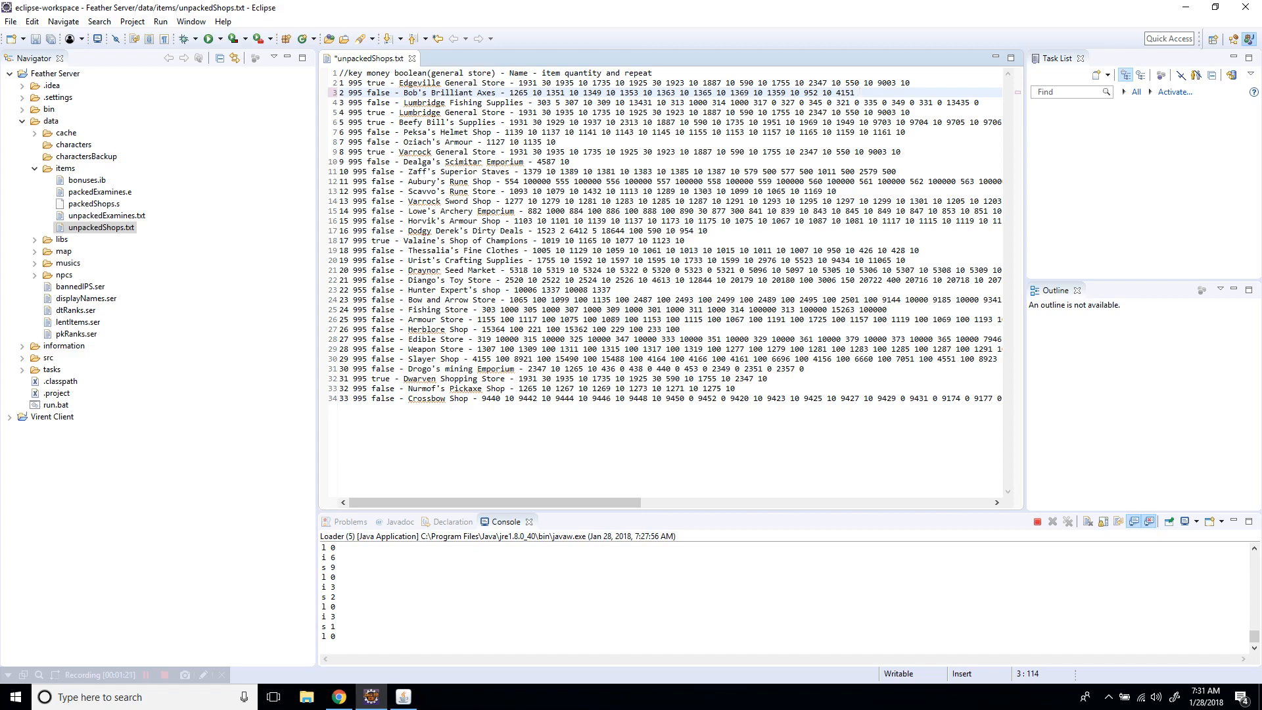
left_click(863, 103)
type(" 10 11694 10")
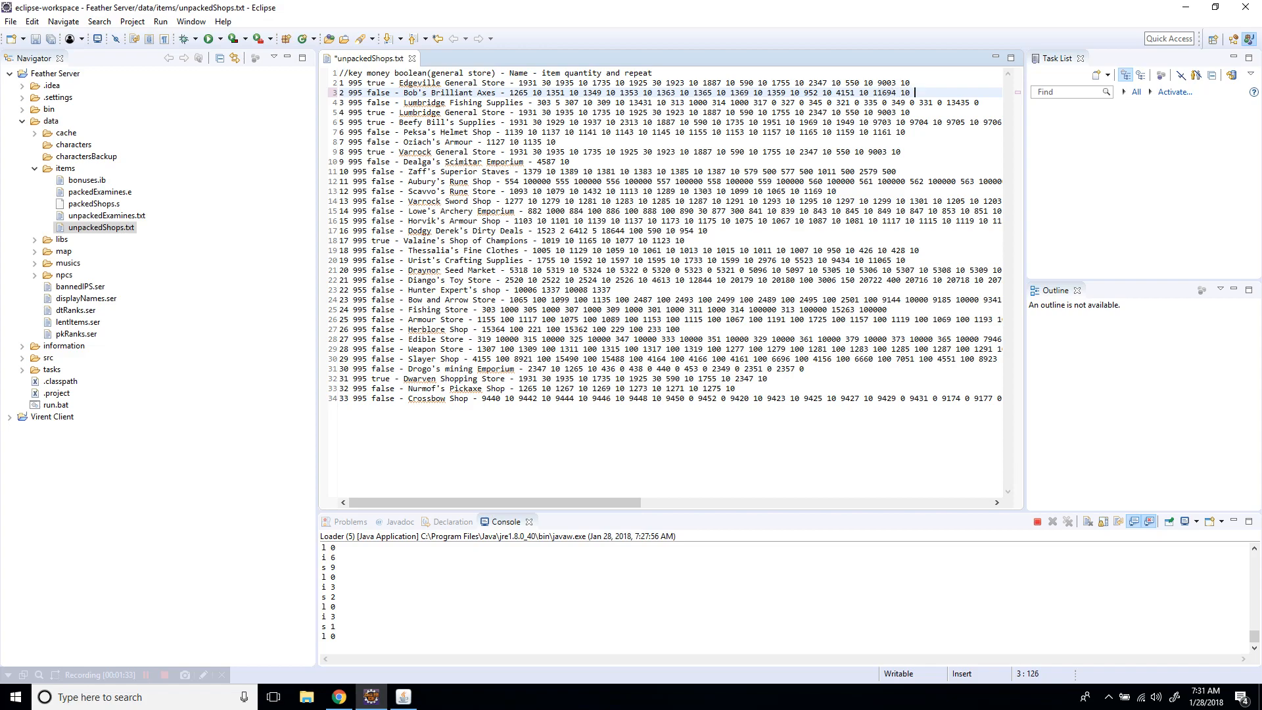
type("4484 10")
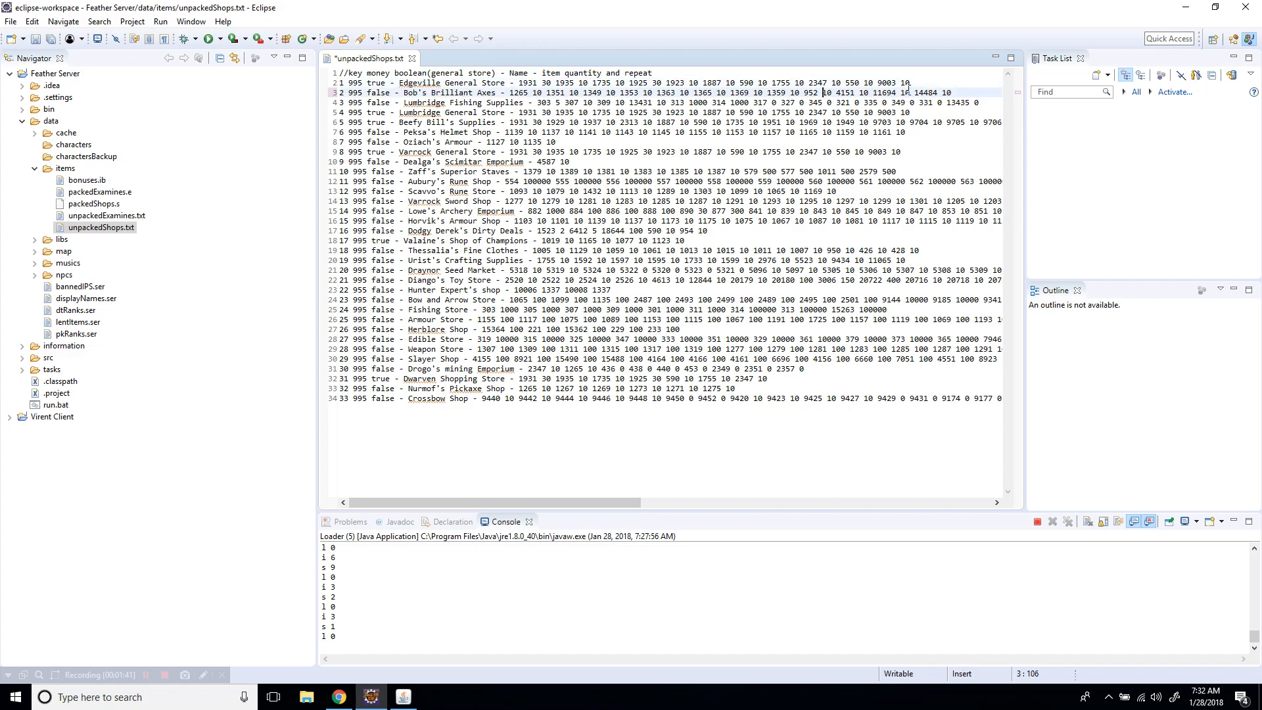
Insert 'Not ' before Bob's name so the shop reads Not Bob's Brilliant Axes.
left_click(497, 92)
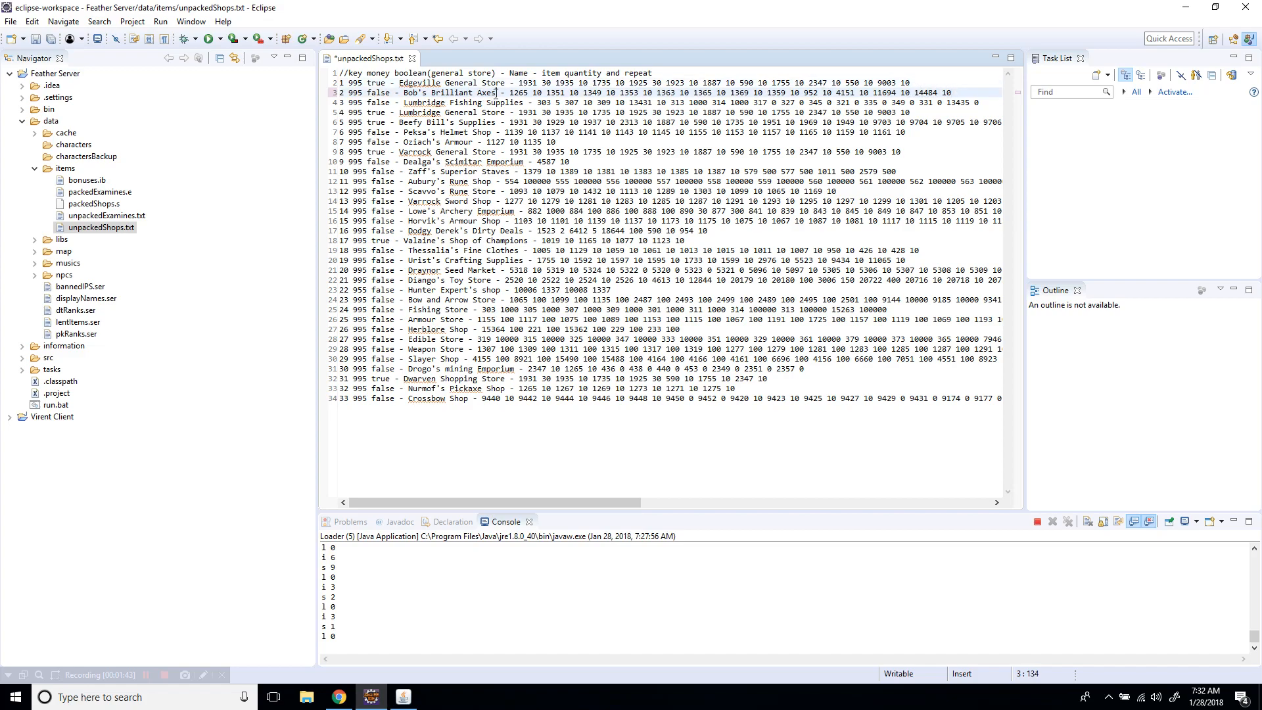
left_click(417, 92)
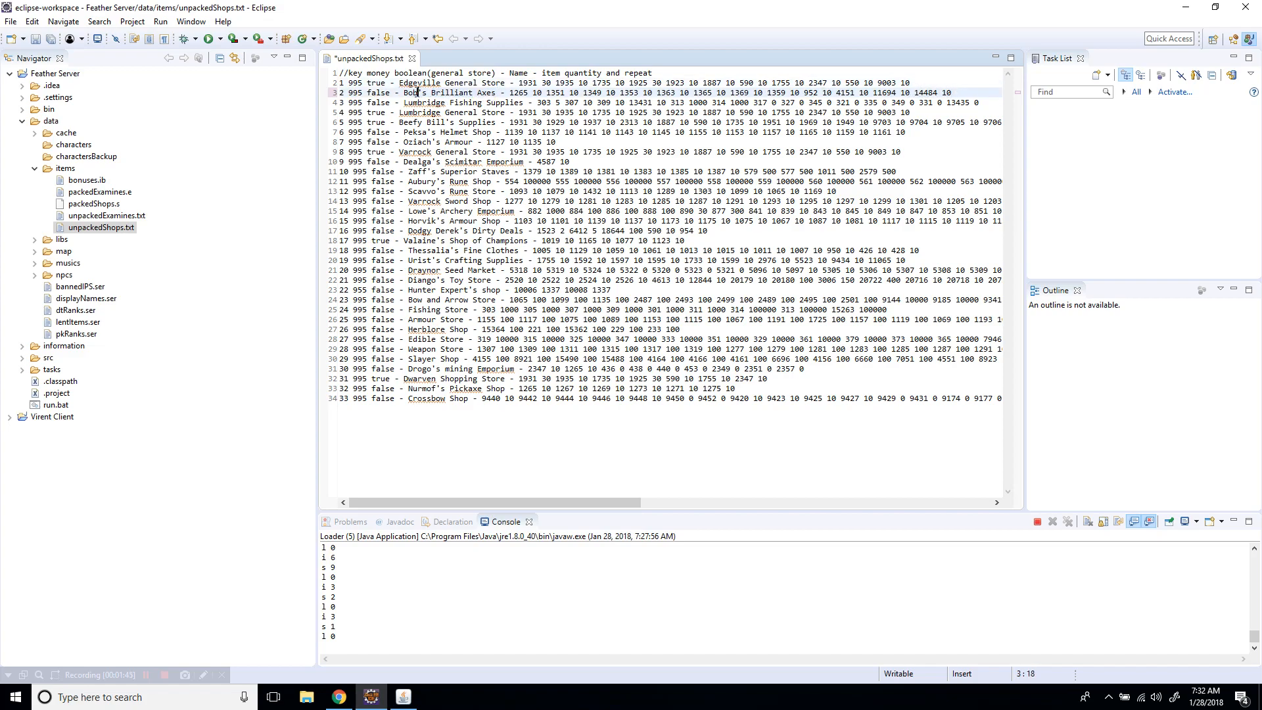
left_click(502, 92)
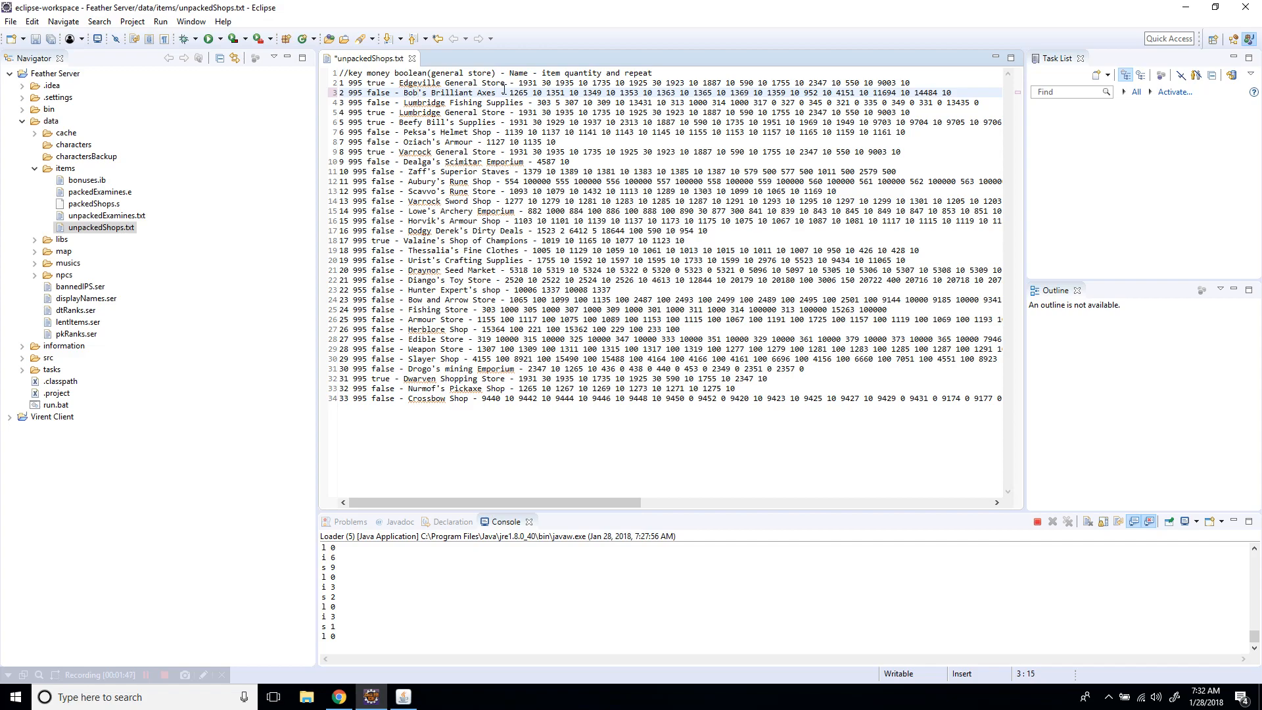
type("Not")
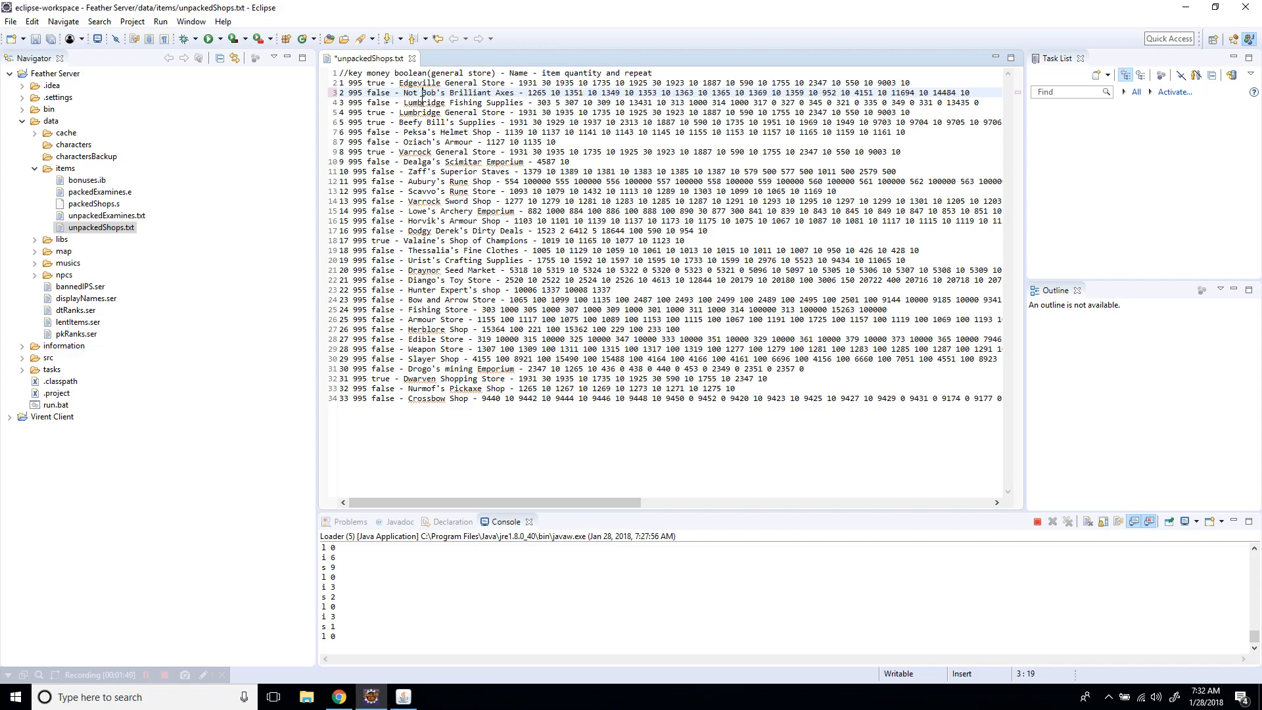
Note the currency id on Bob's line and switch to the browser to look up coin items.
left_click(367, 92)
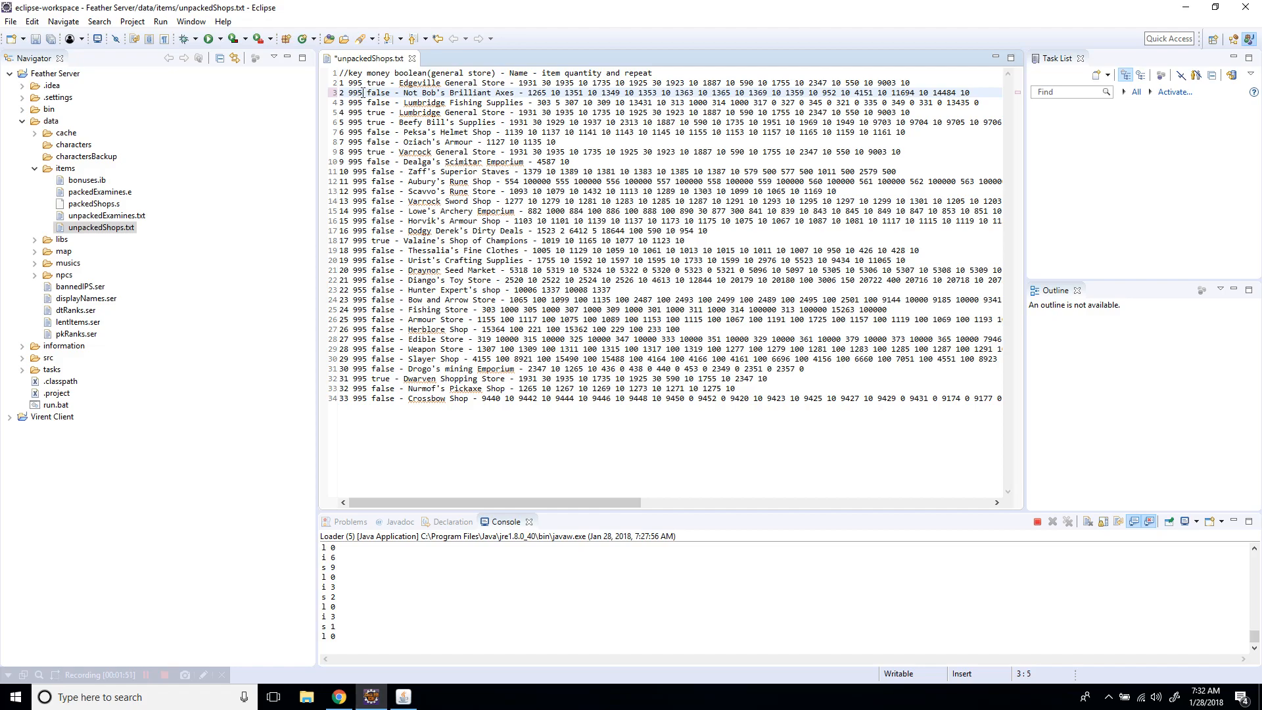
left_click(338, 697)
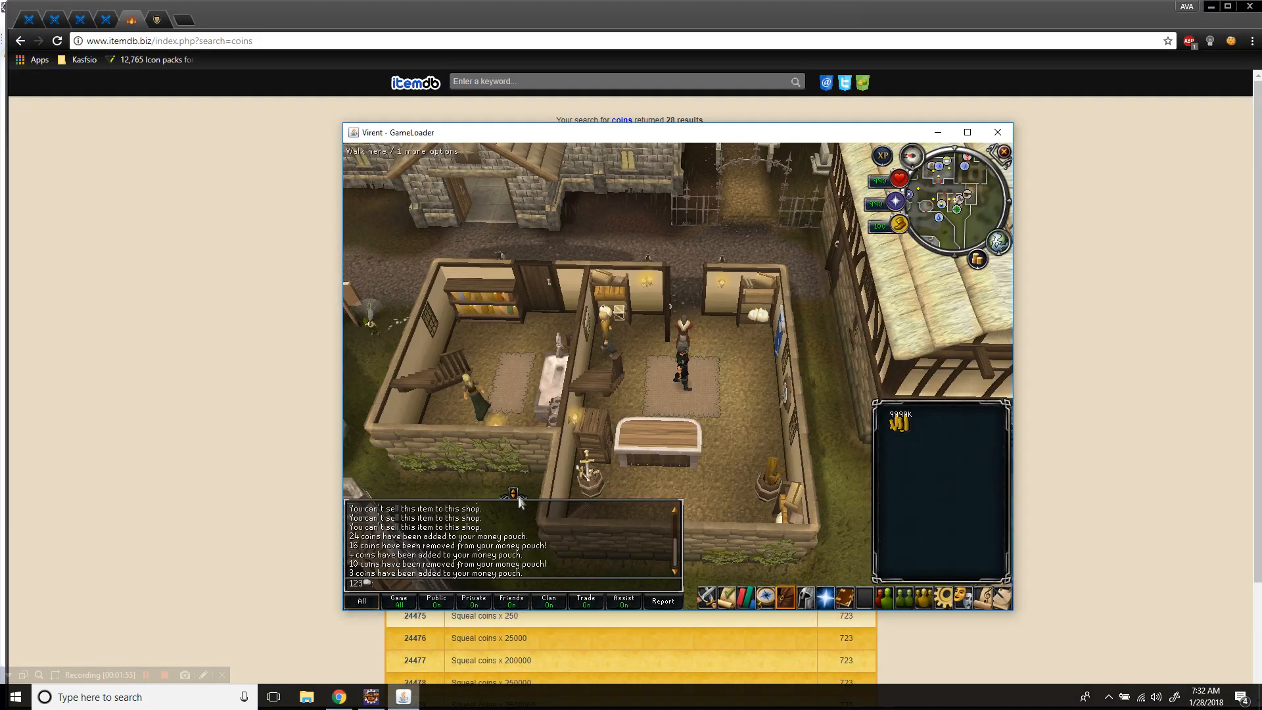
mouse_move(696, 375)
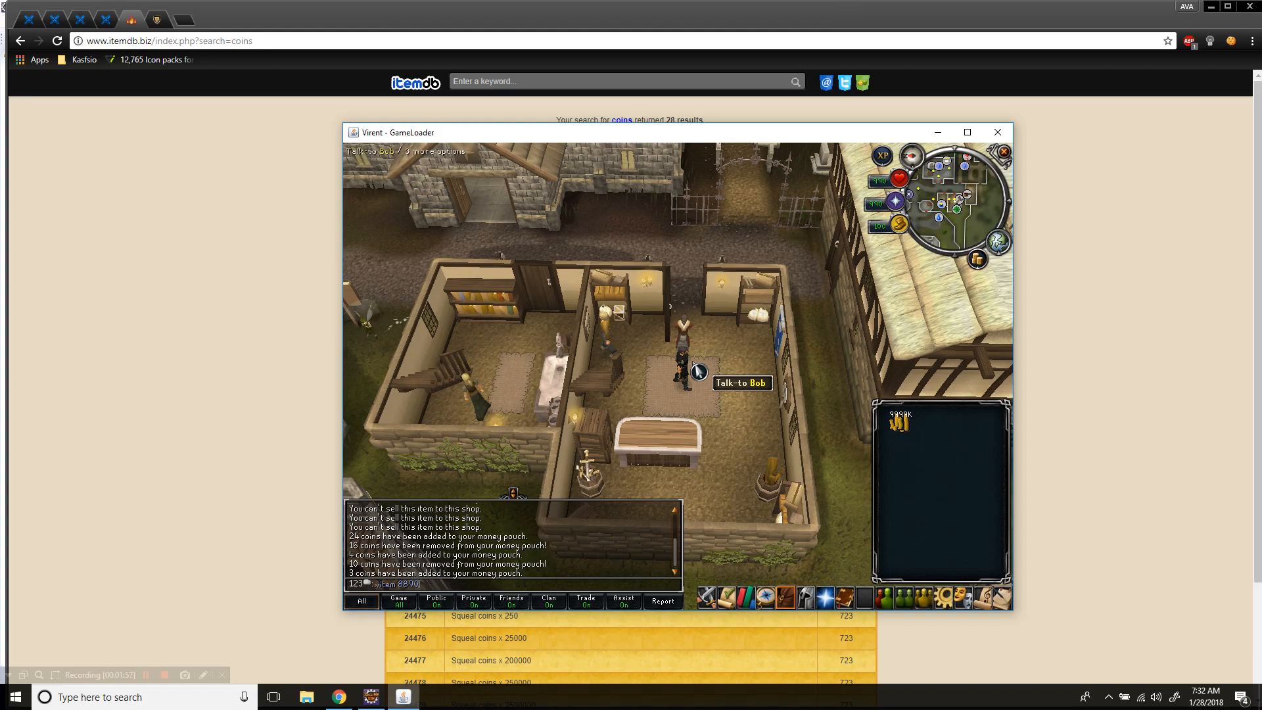
Switch back from Chrome to the Eclipse window with unpackedShops.txt.
key("alt+tab")
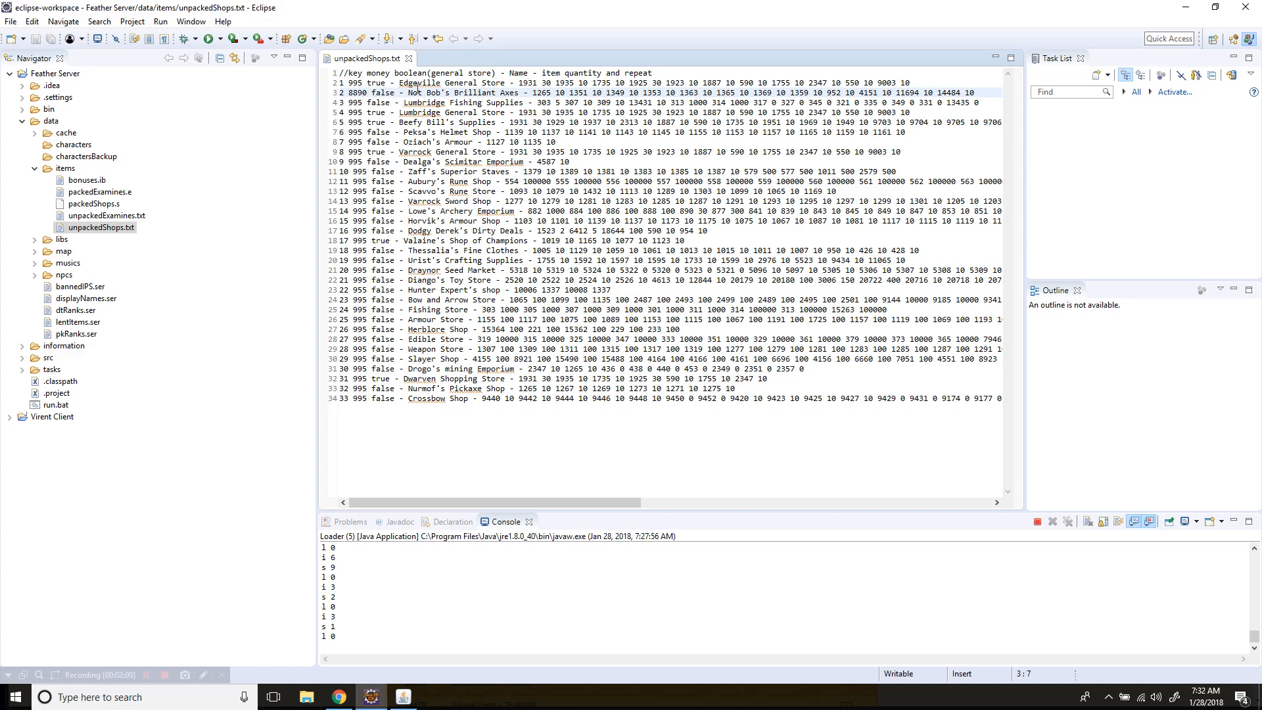
Delete packedShops.s from the Feather Server items folder and confirm.
left_click(96, 204)
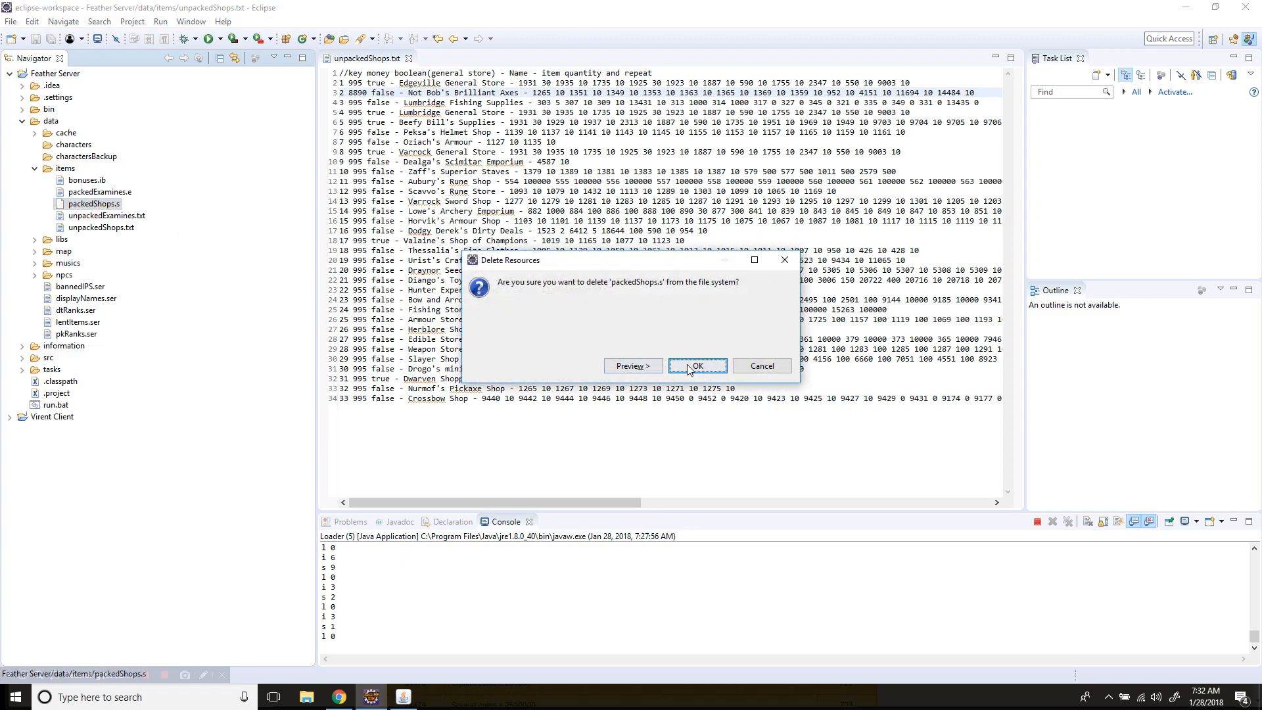
left_click(696, 366)
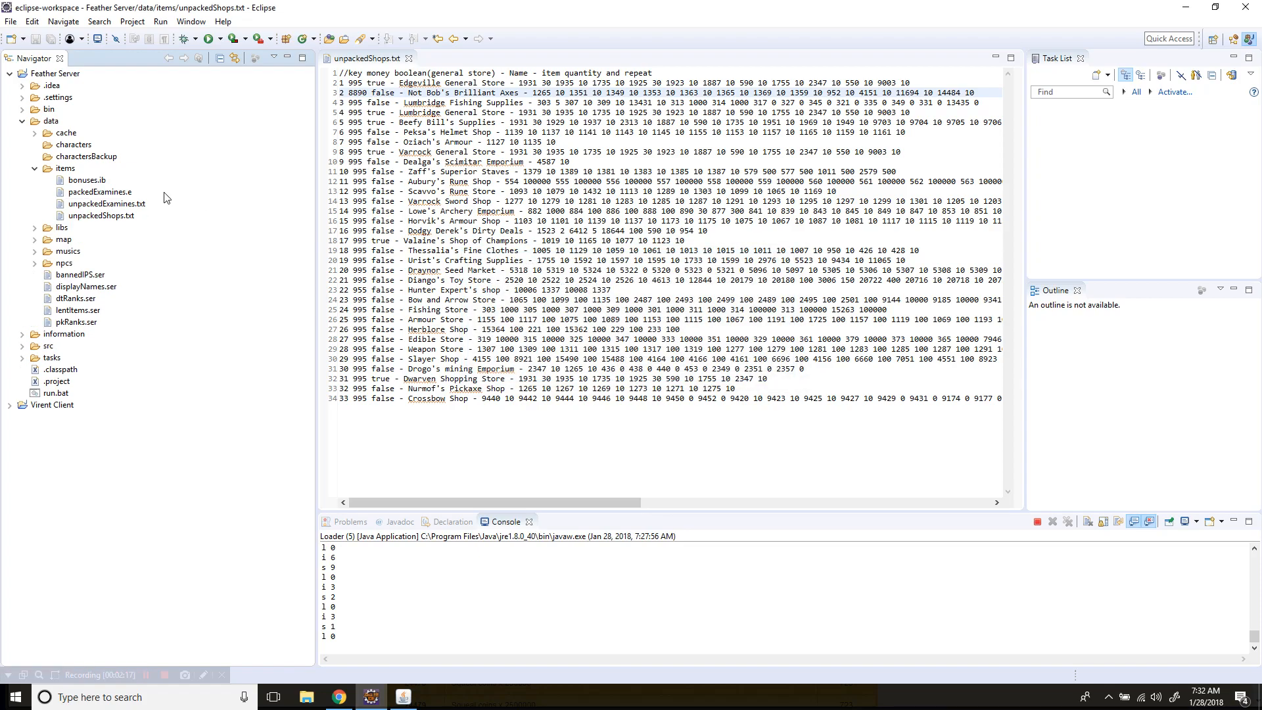
mouse_move(985, 511)
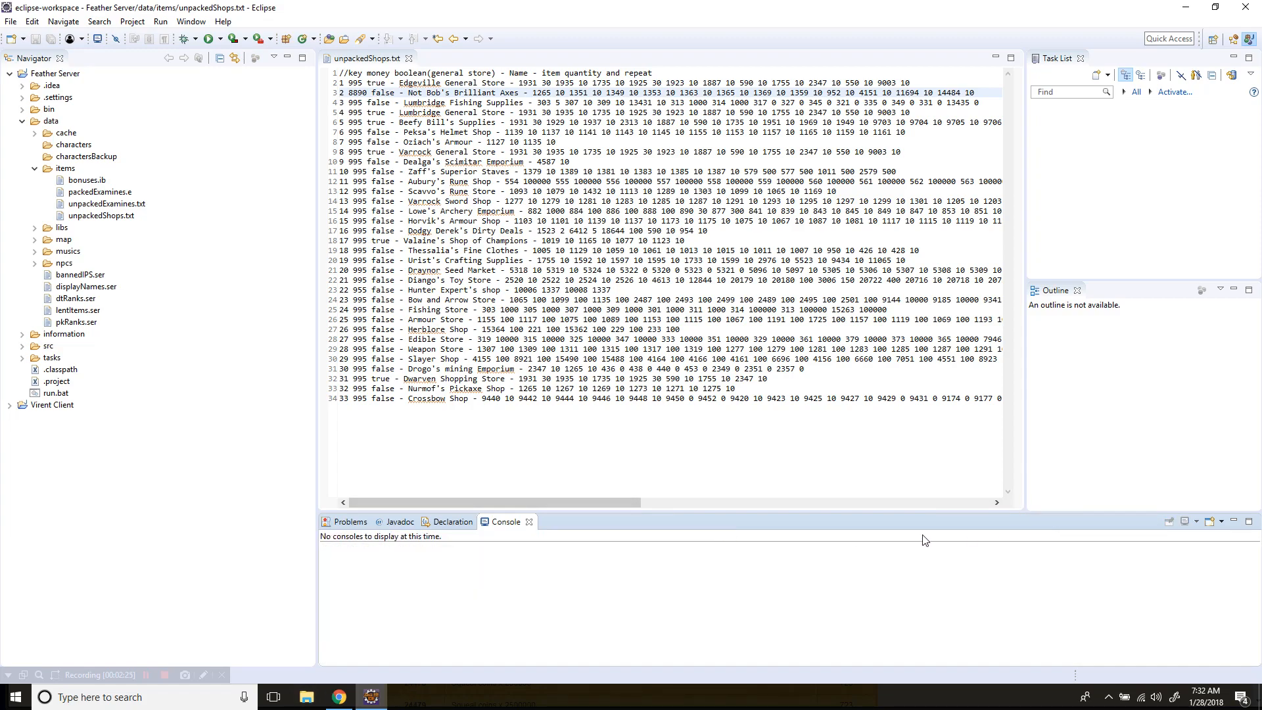
Collapse the project tree and run the Feather Server launcher.
left_click(9, 73)
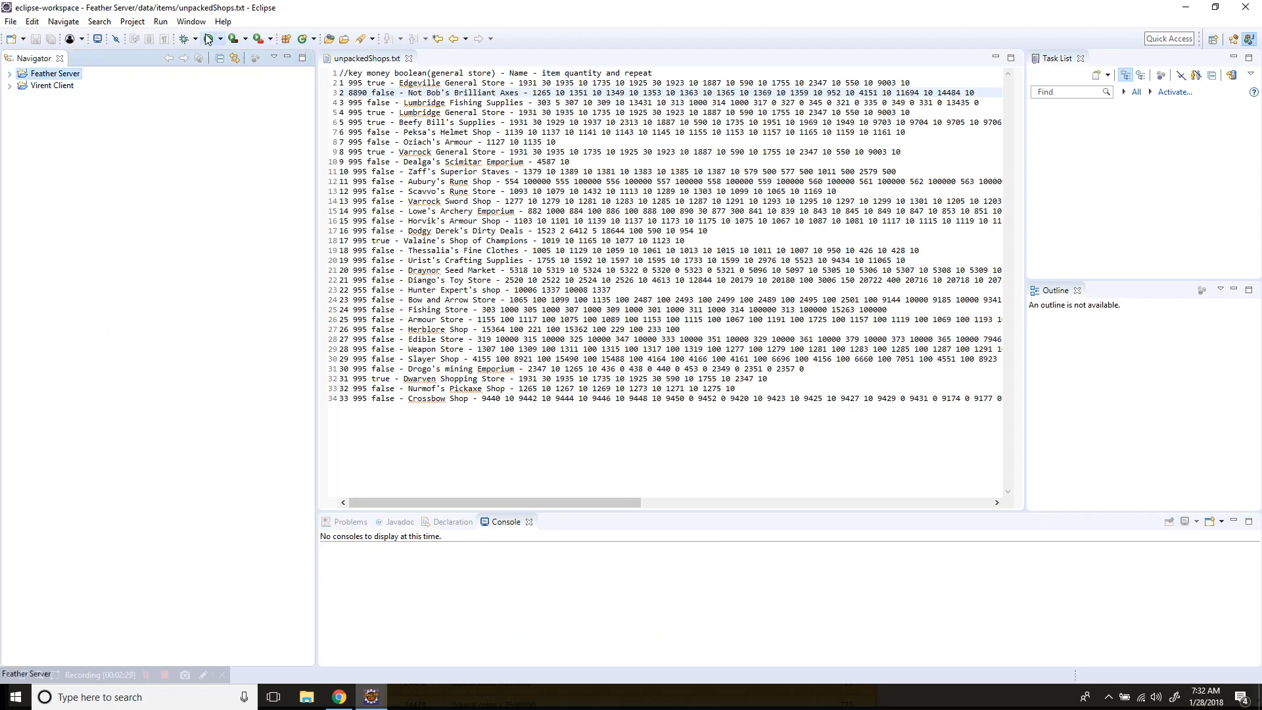
left_click(211, 38)
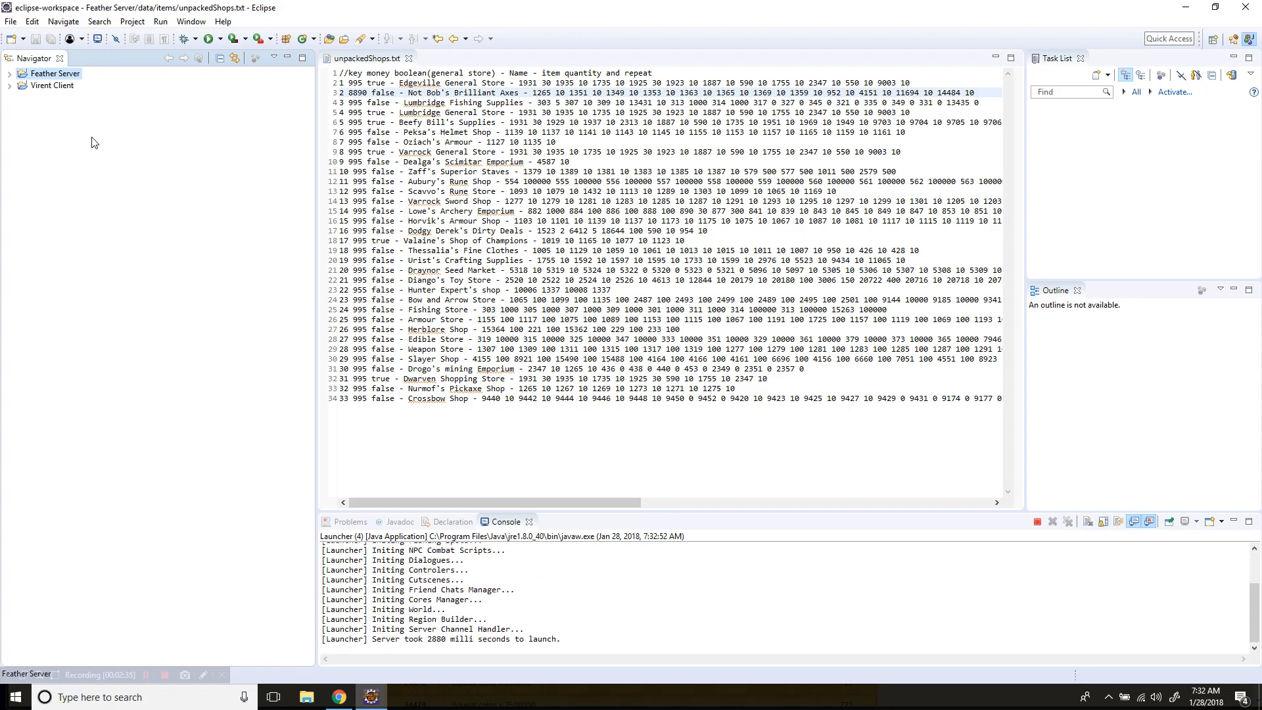
left_click(211, 38)
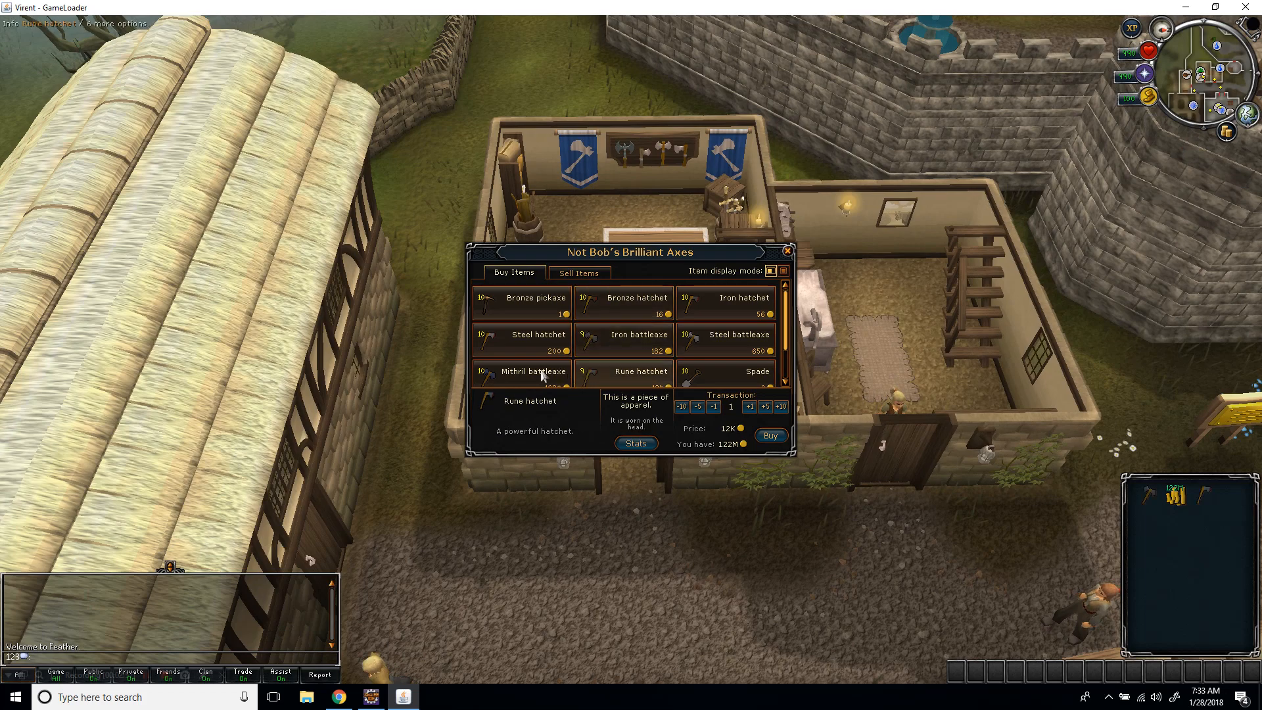
Select the Armadyl godsword in Not Bob's shop and sell the inventory godswords via Sell 50.
right_click(637, 297)
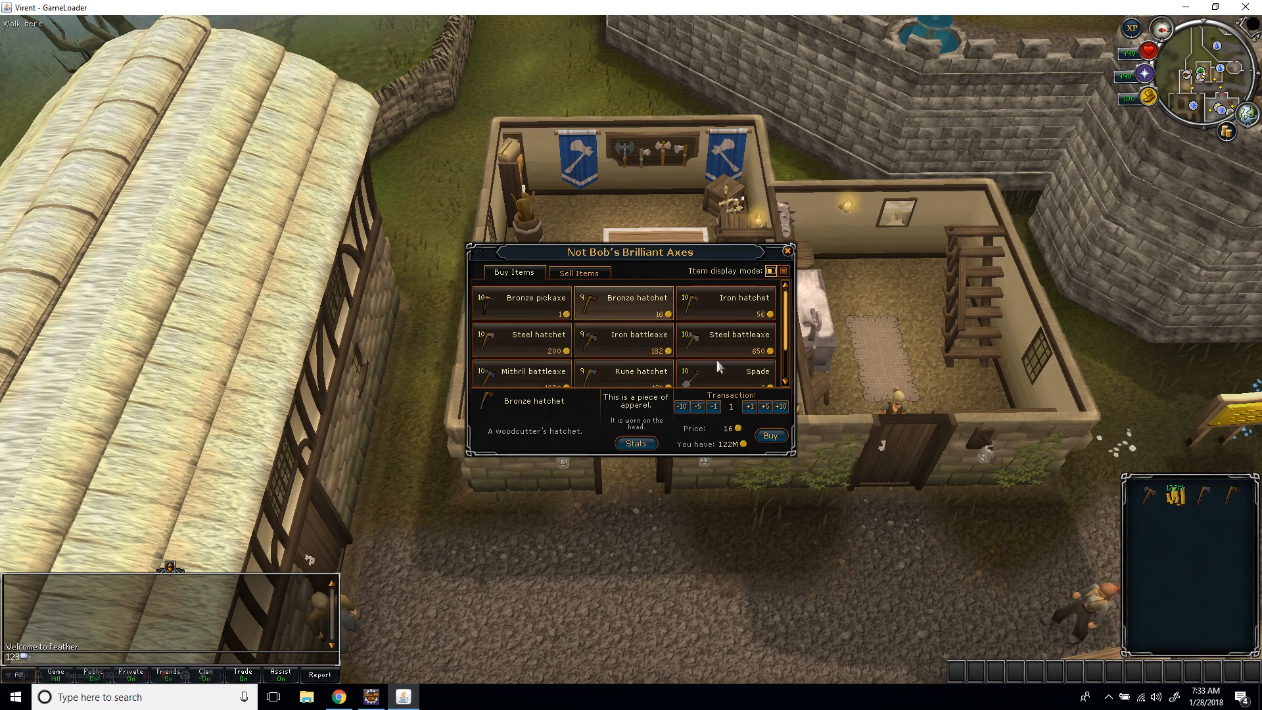
scroll("down", 3)
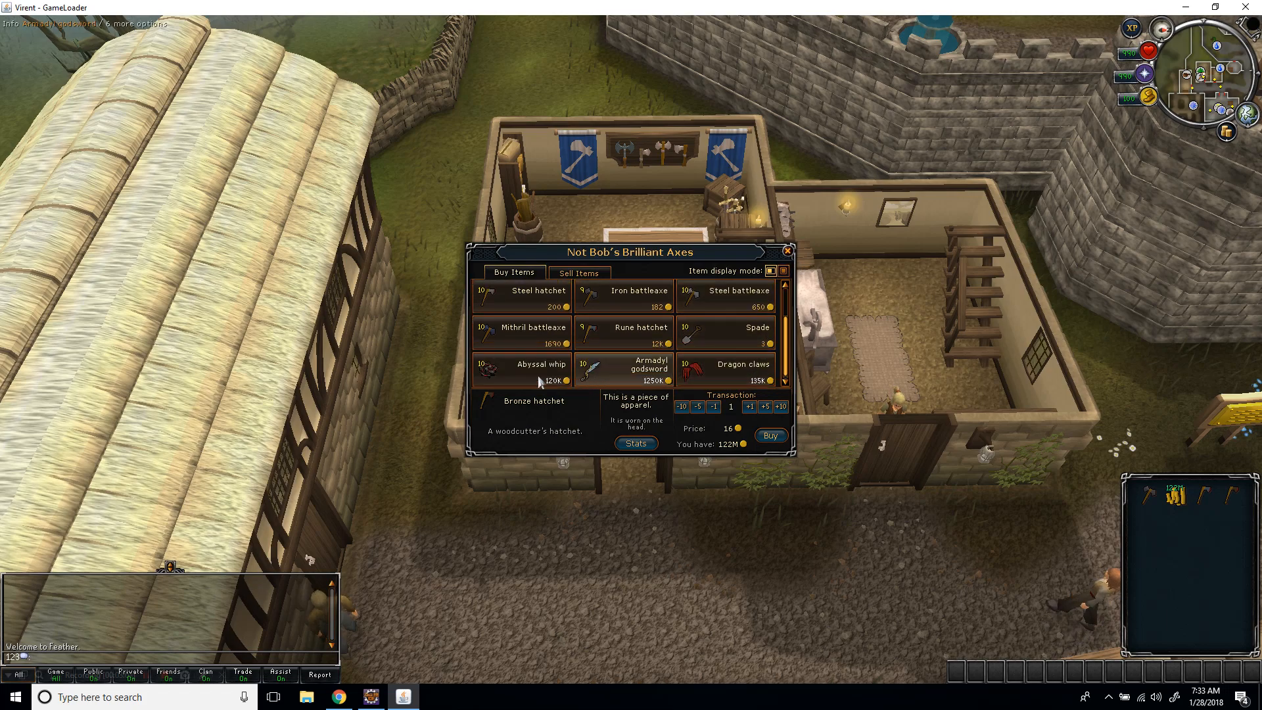
left_click(648, 368)
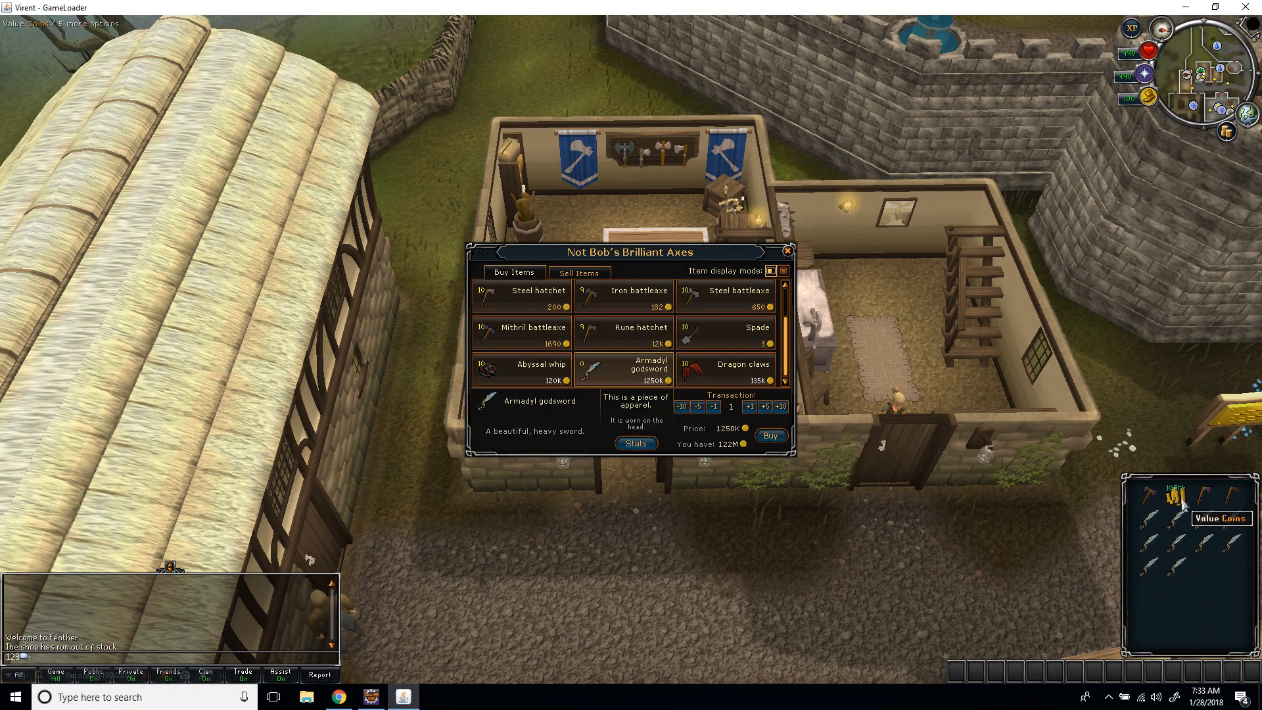
right_click(1184, 518)
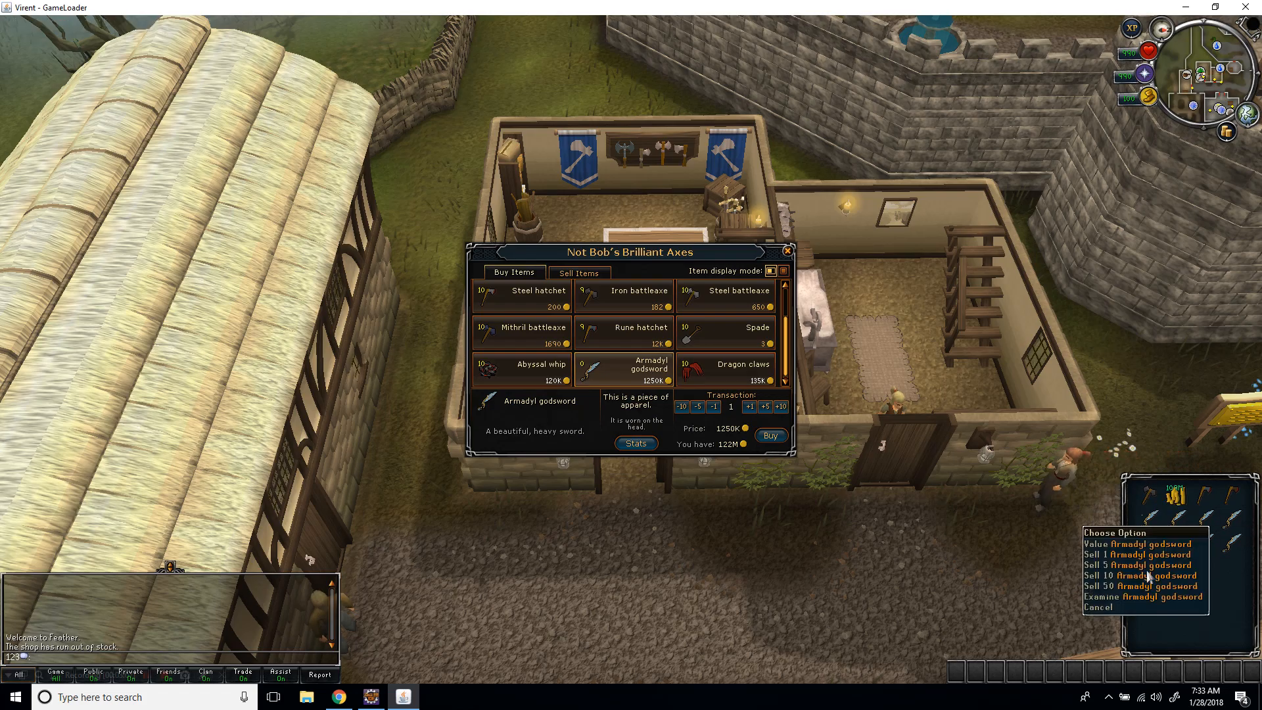
left_click(1134, 565)
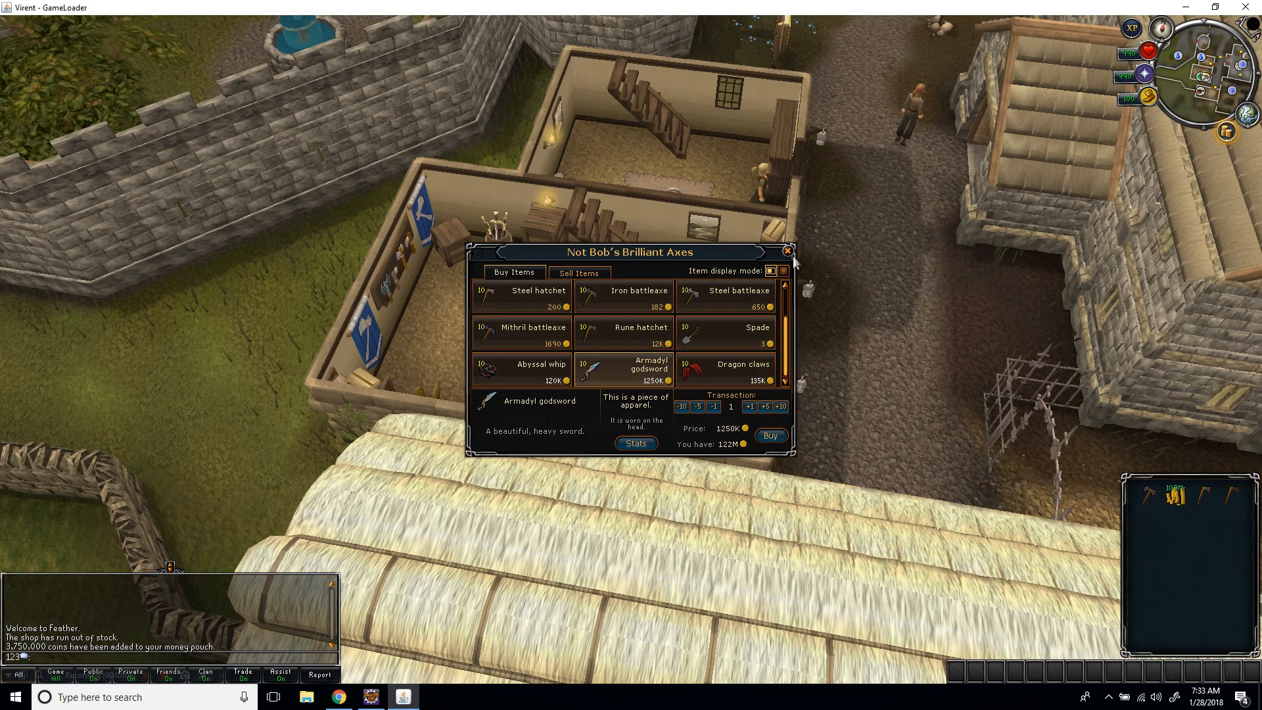
mouse_move(708, 372)
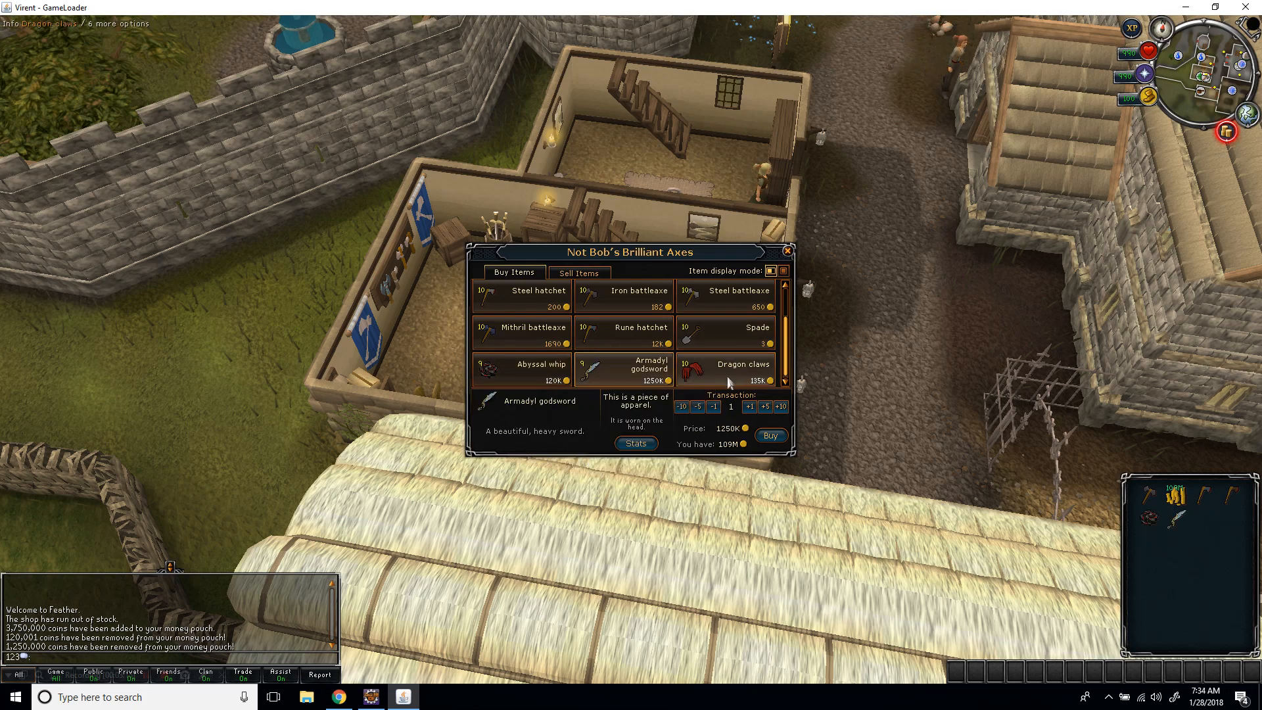
Buy the Dragon claws and close the shop window.
left_click(741, 371)
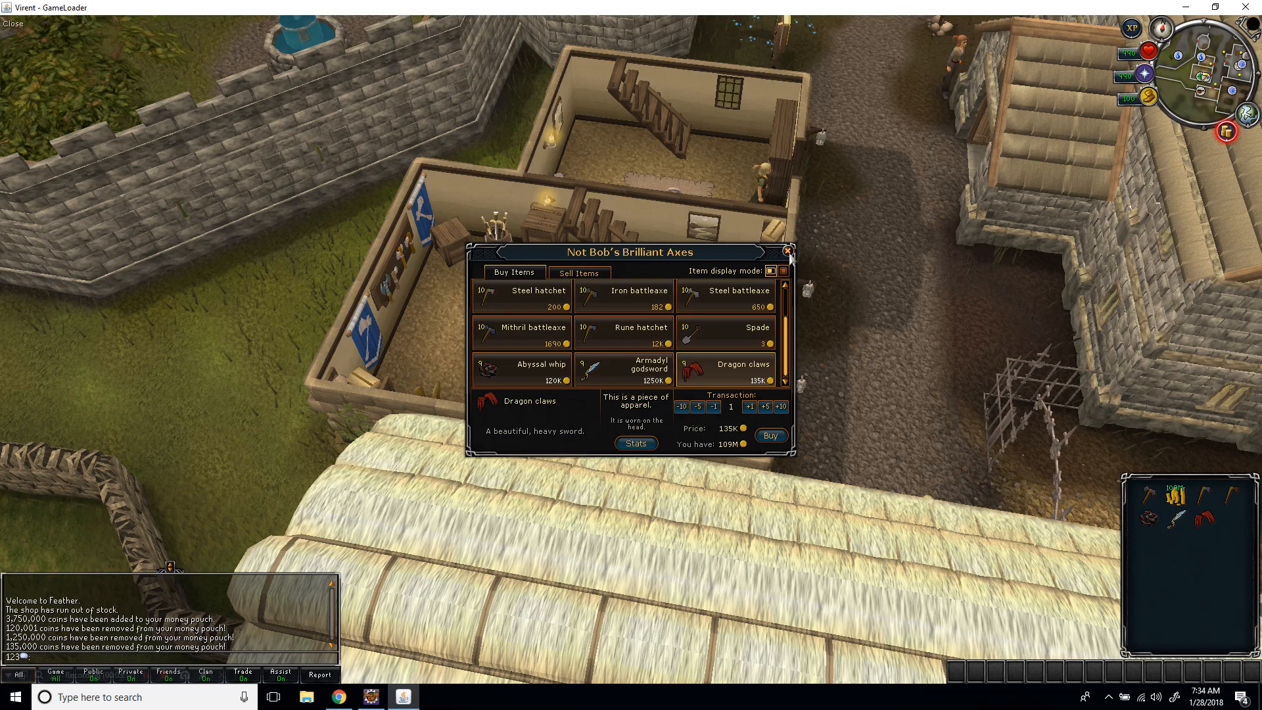
left_click(785, 252)
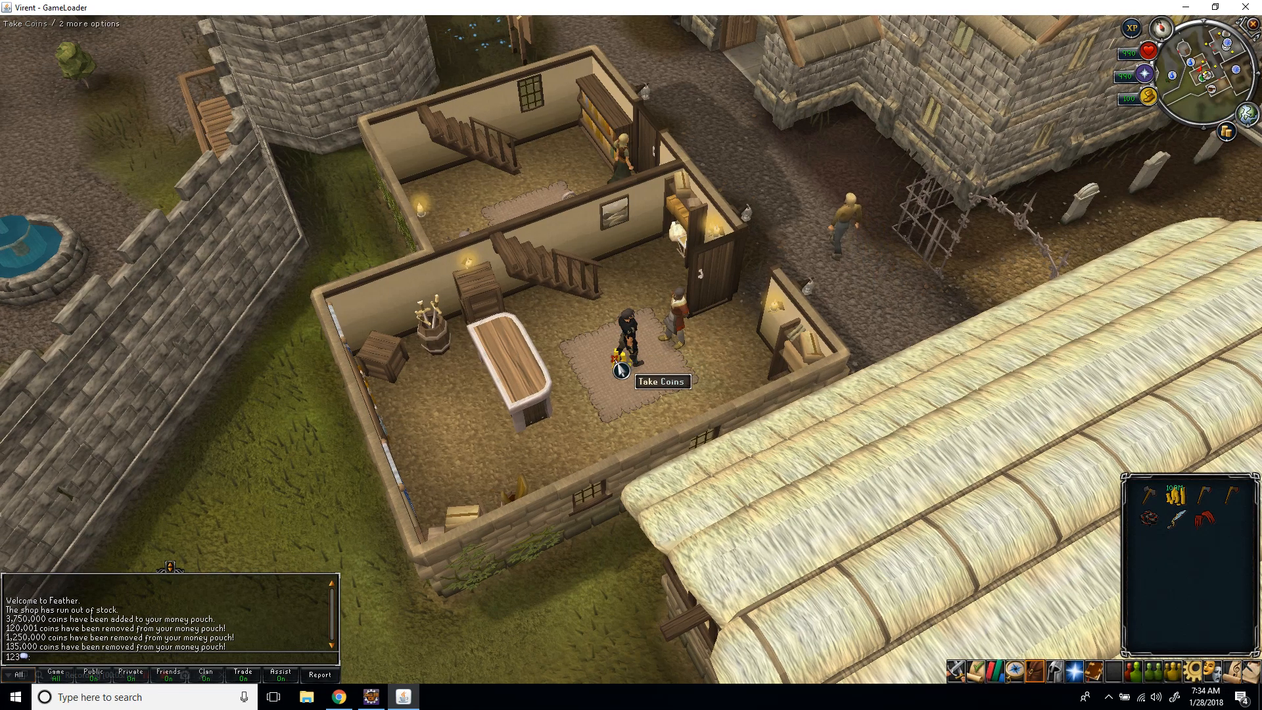
Pick up the dropped coins and reopen Bob's shop via Trade.
left_click(624, 370)
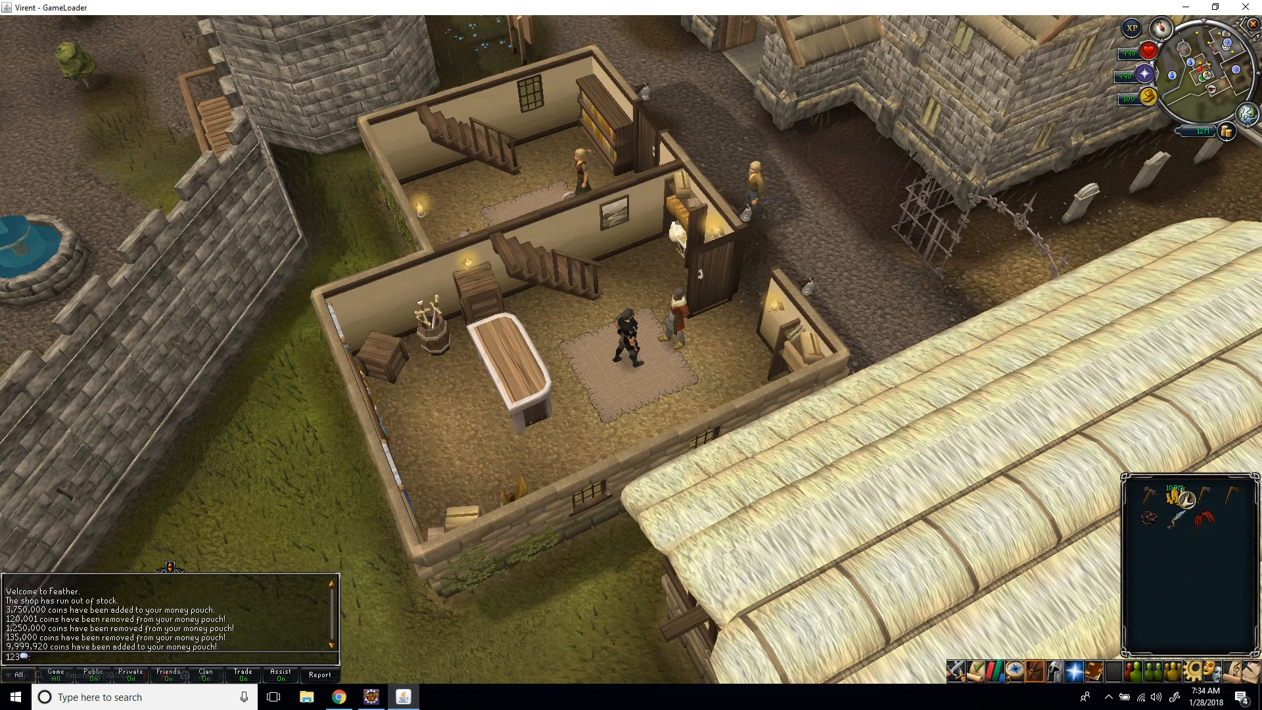
right_click(644, 338)
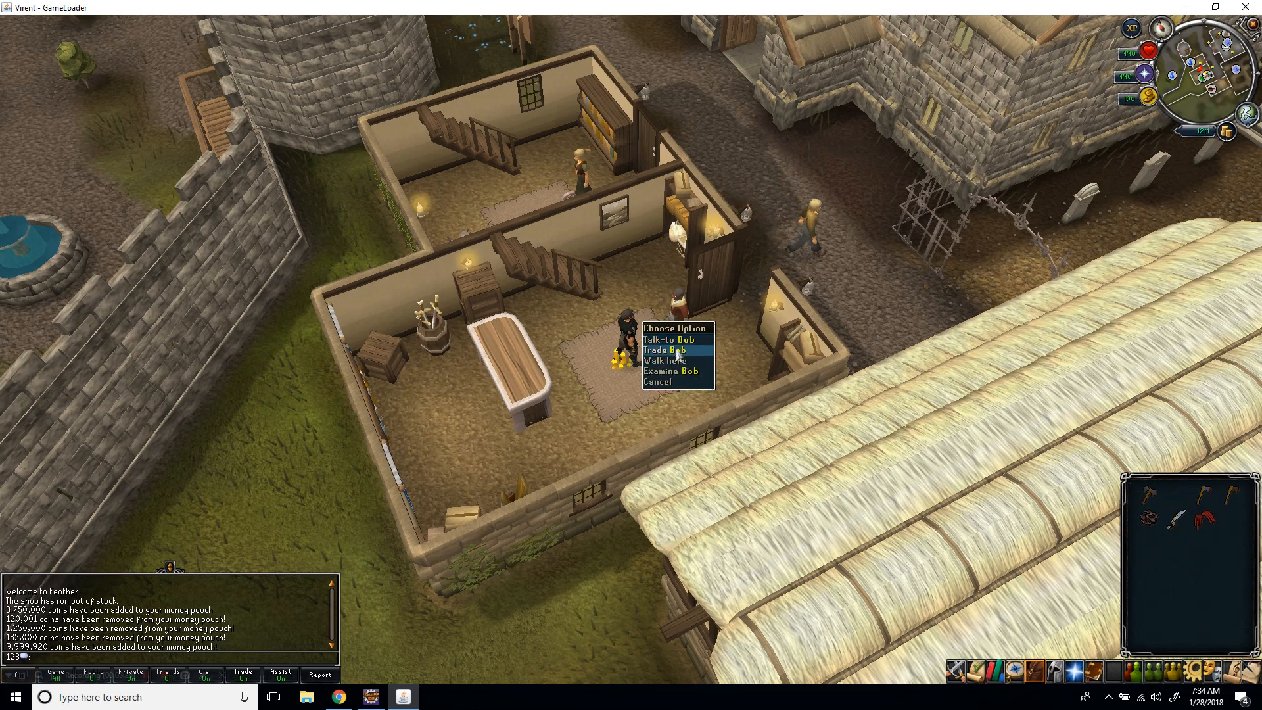
left_click(663, 350)
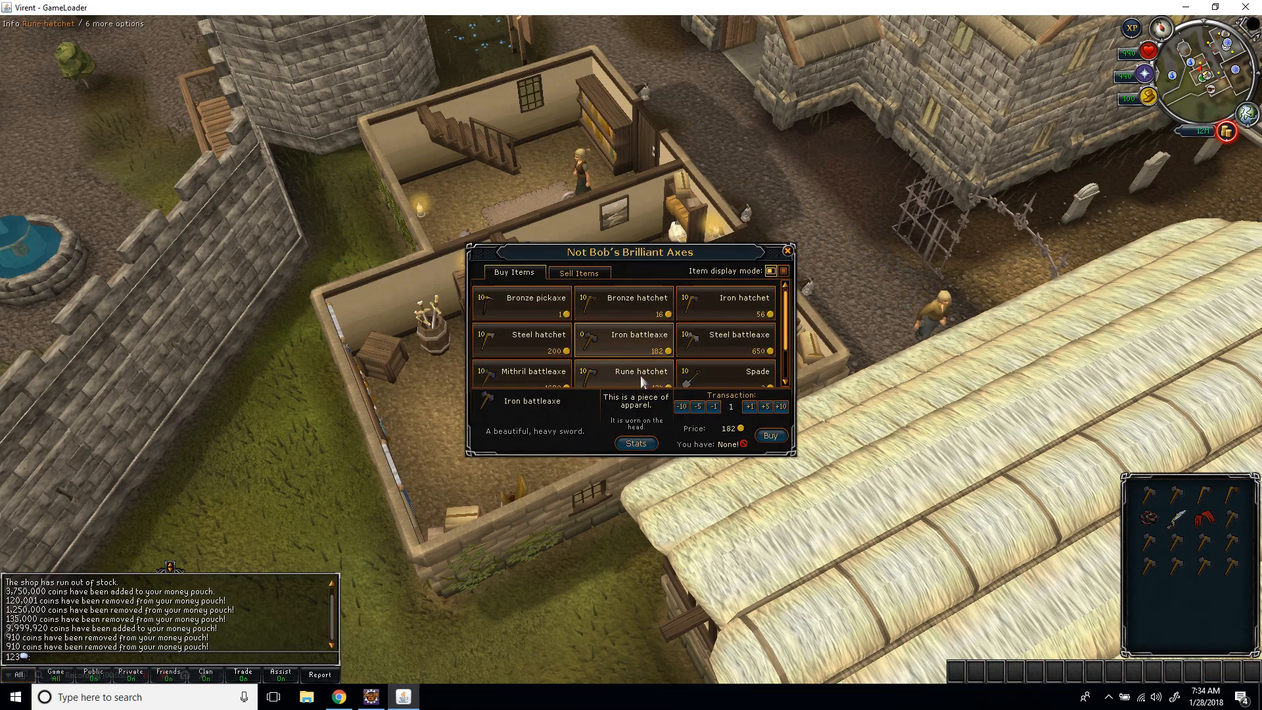
Buy hatchets until coins run short, then close the shop window.
left_click(636, 303)
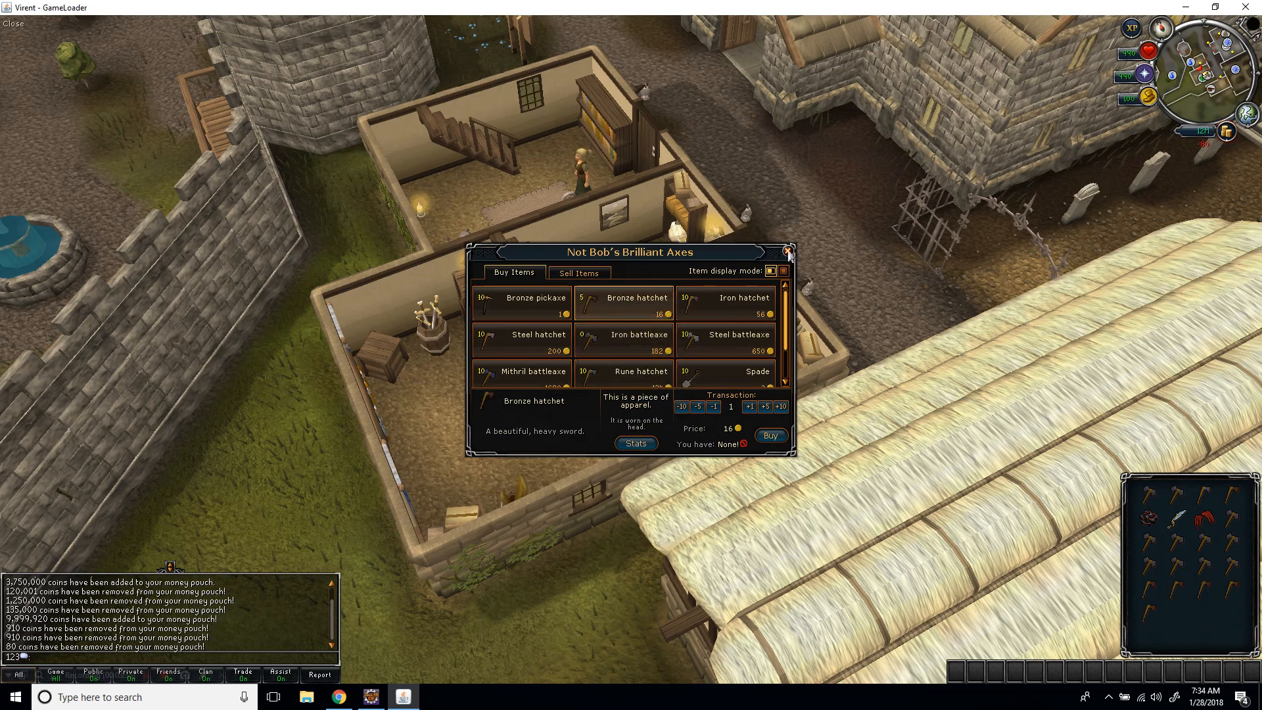
left_click(786, 252)
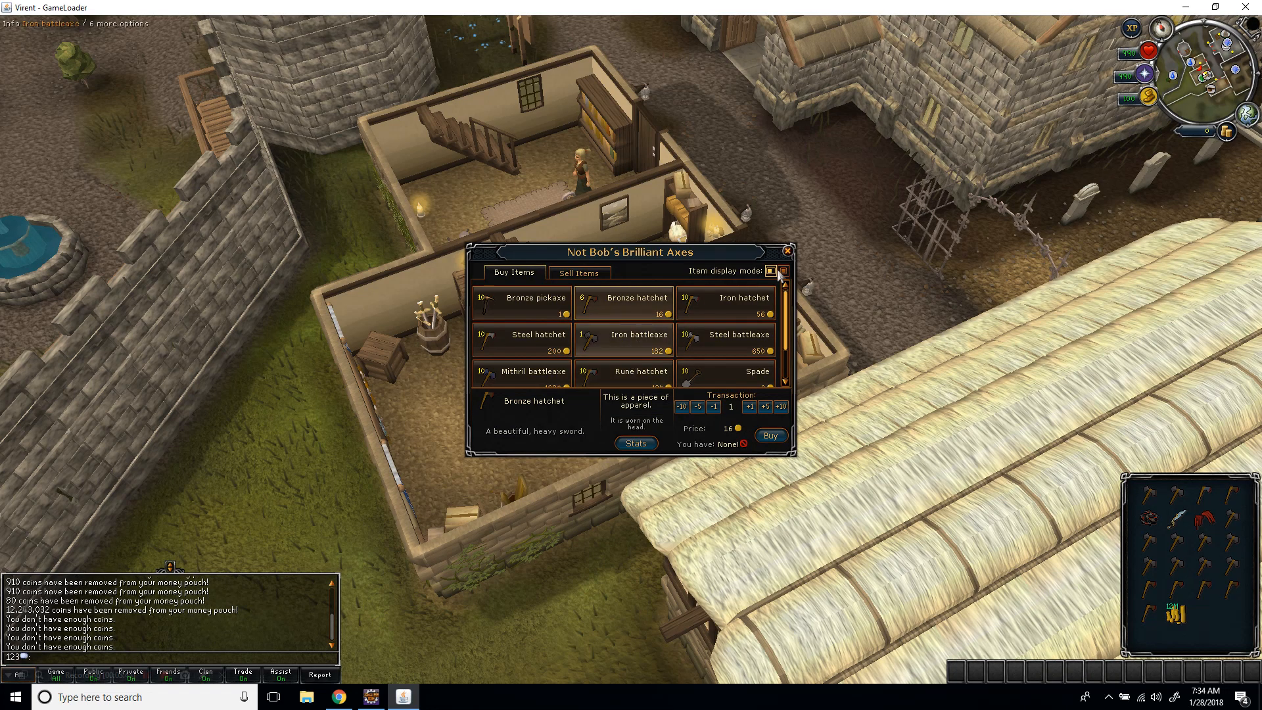
left_click(786, 251)
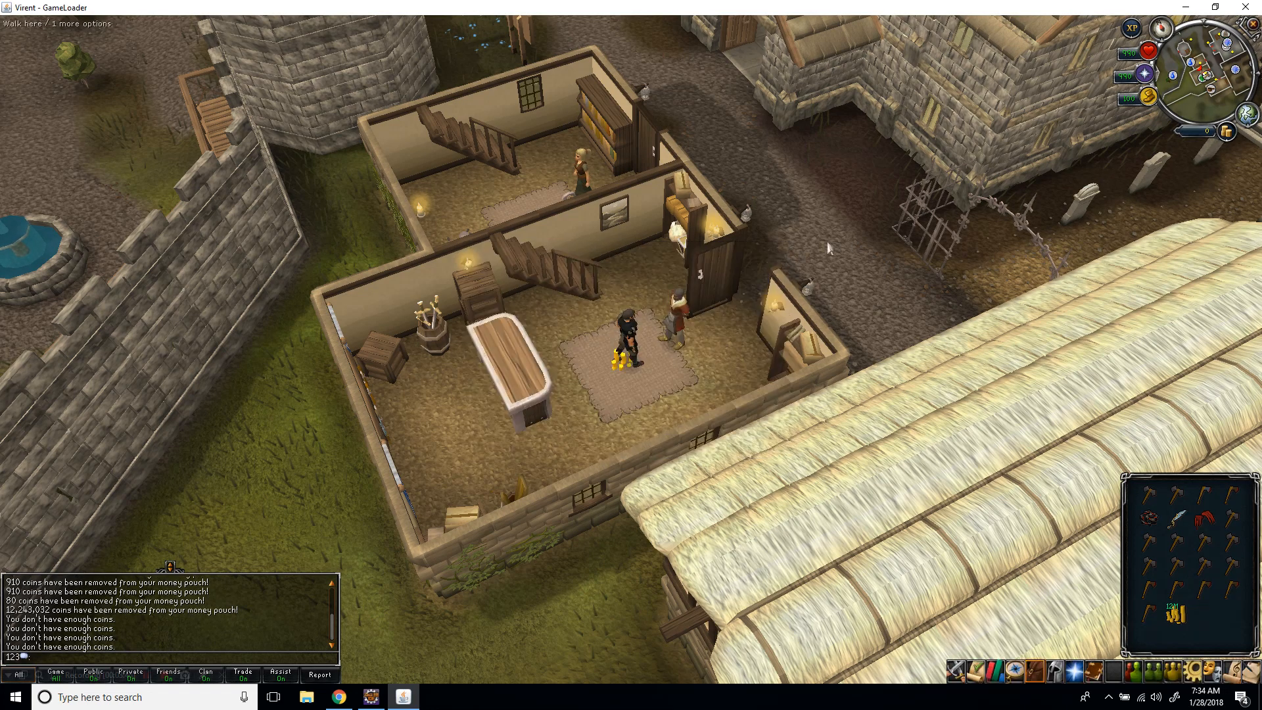
Reopen and close Bob's shop, then walk the character across the room toward the coins.
left_click(668, 311)
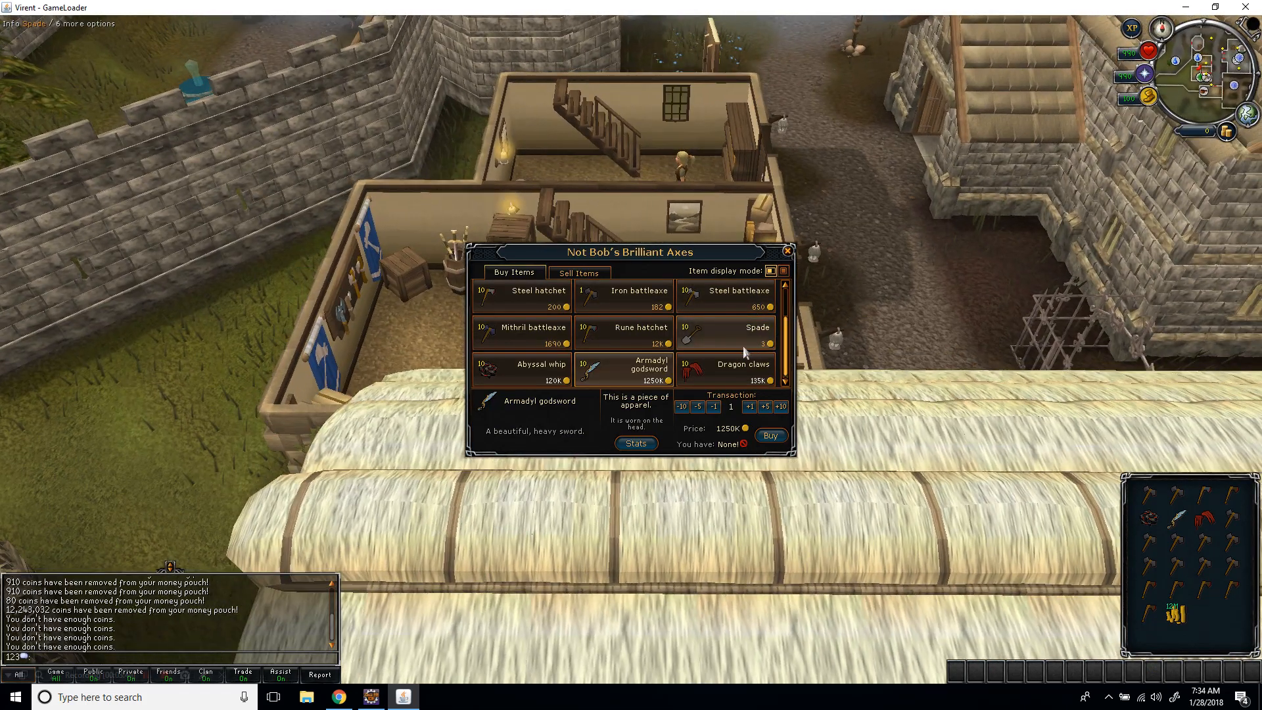
left_click(787, 251)
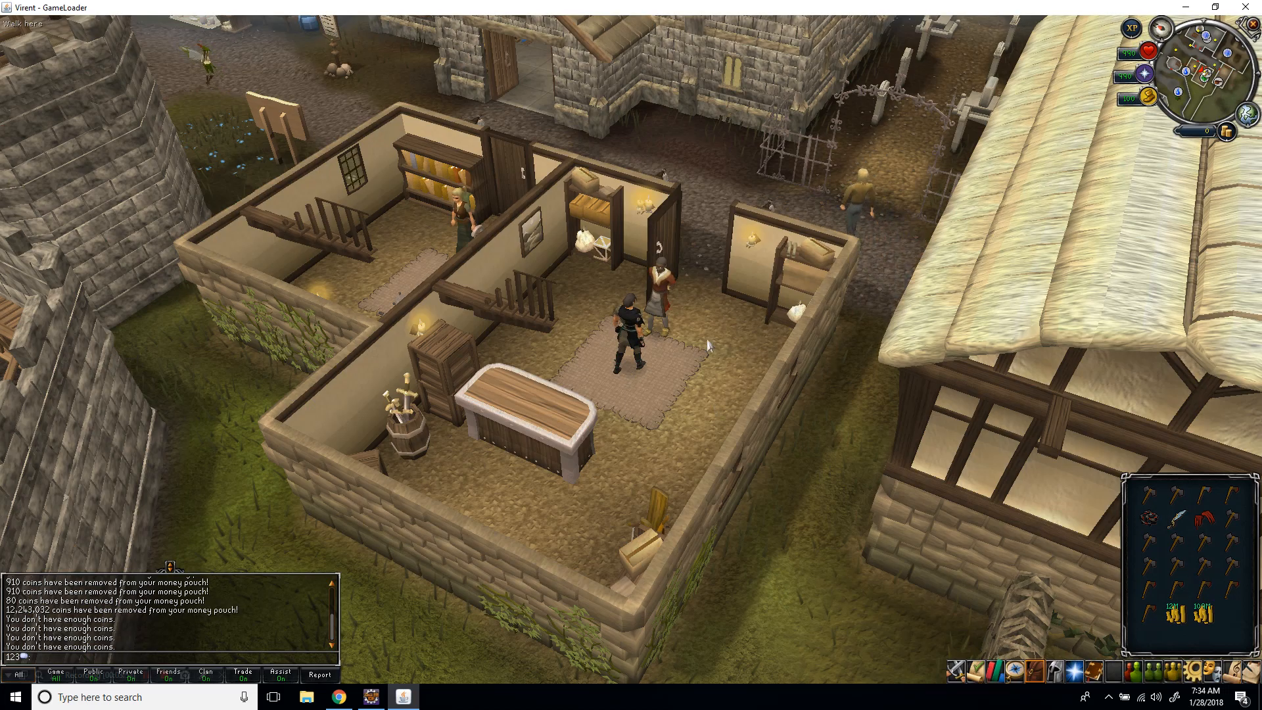
left_click(535, 406)
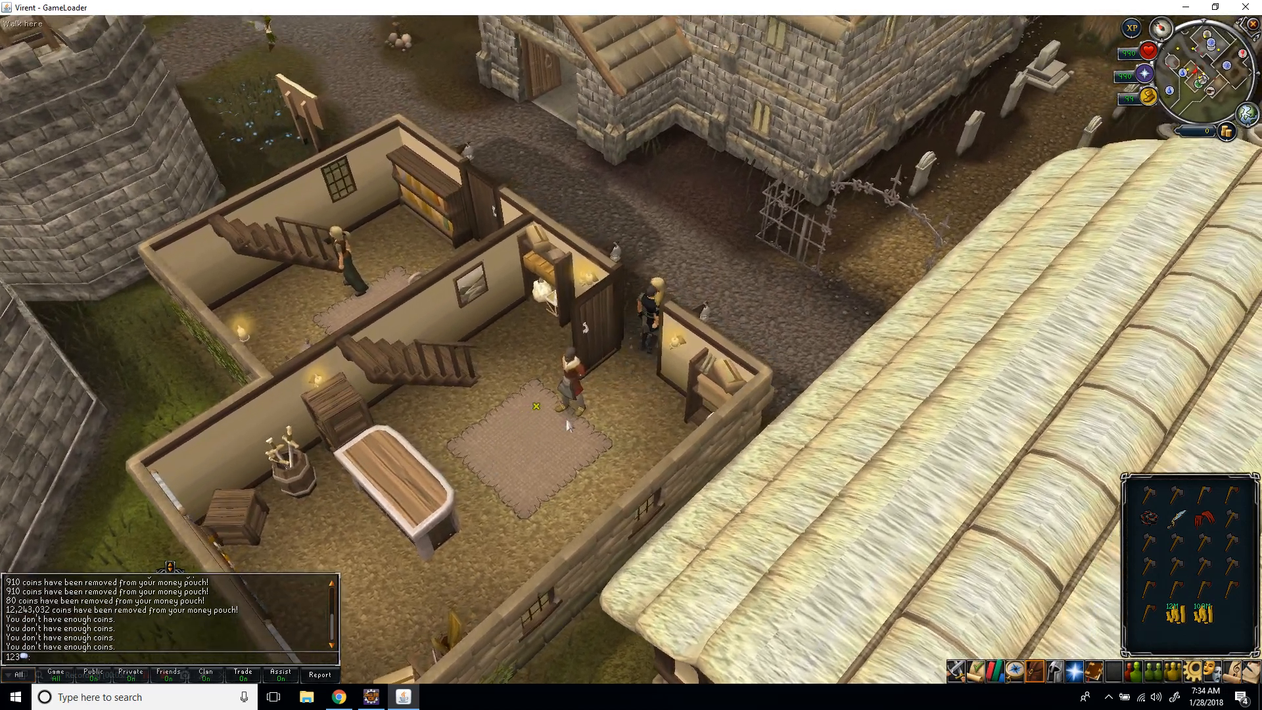